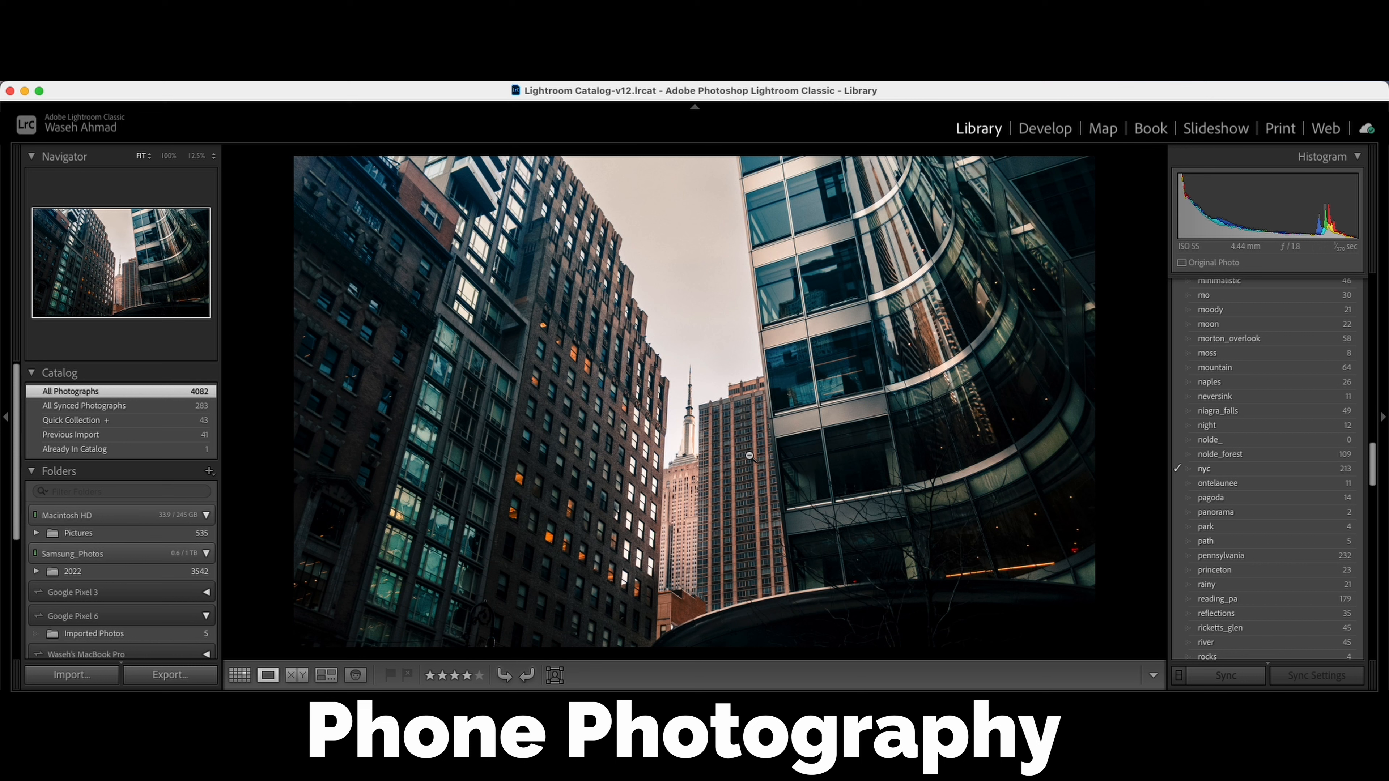
{"action": "mouse_move", "coordinate": [1030, 292]}
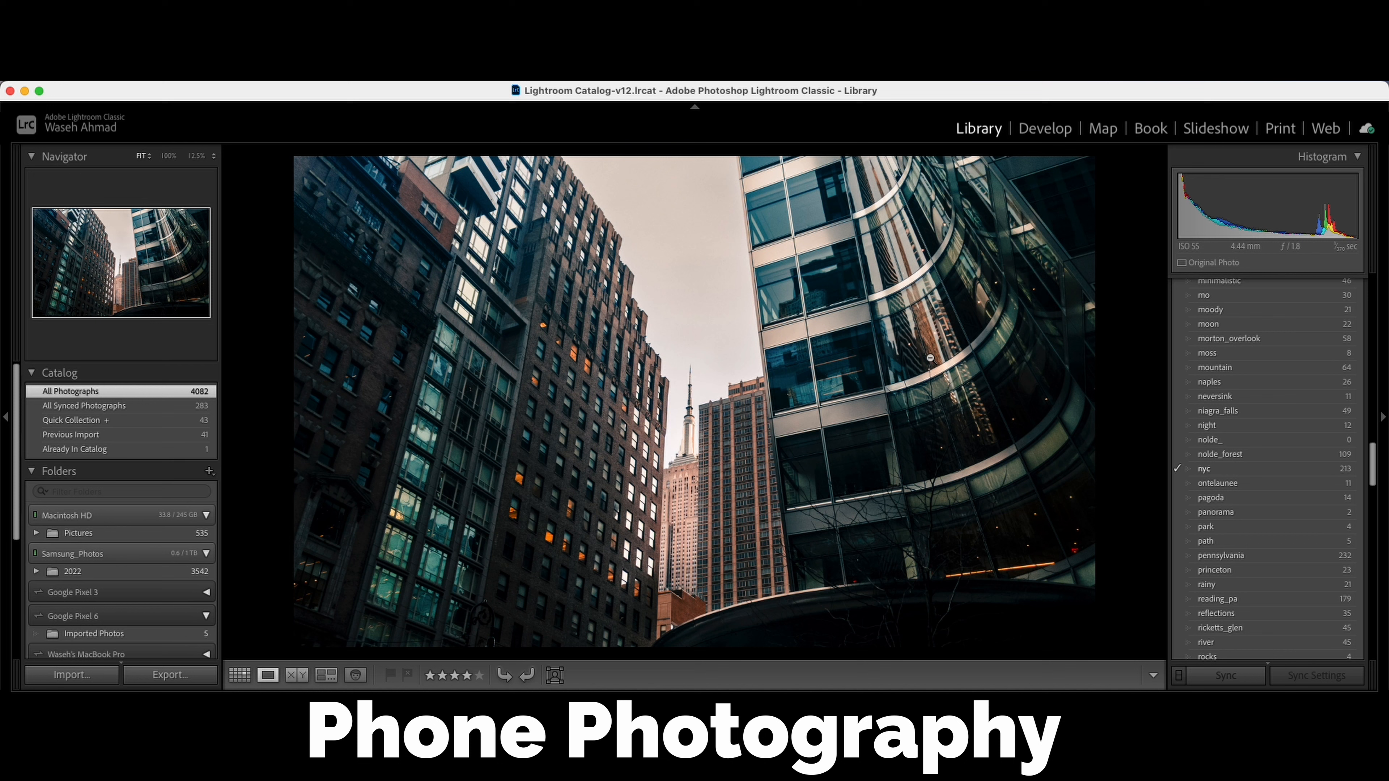
{"action": "mouse_move", "coordinate": [822, 447]}
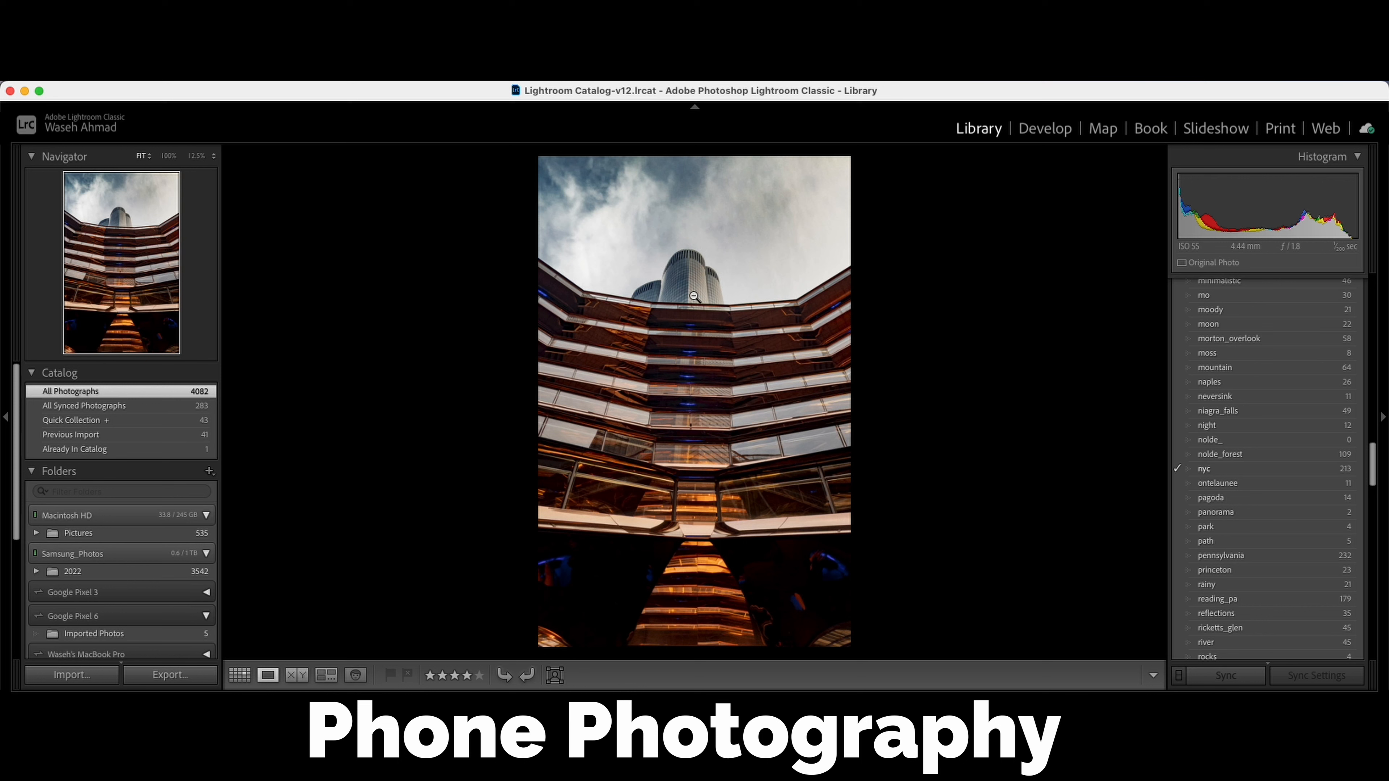
{"action": "mouse_move", "coordinate": [674, 304]}
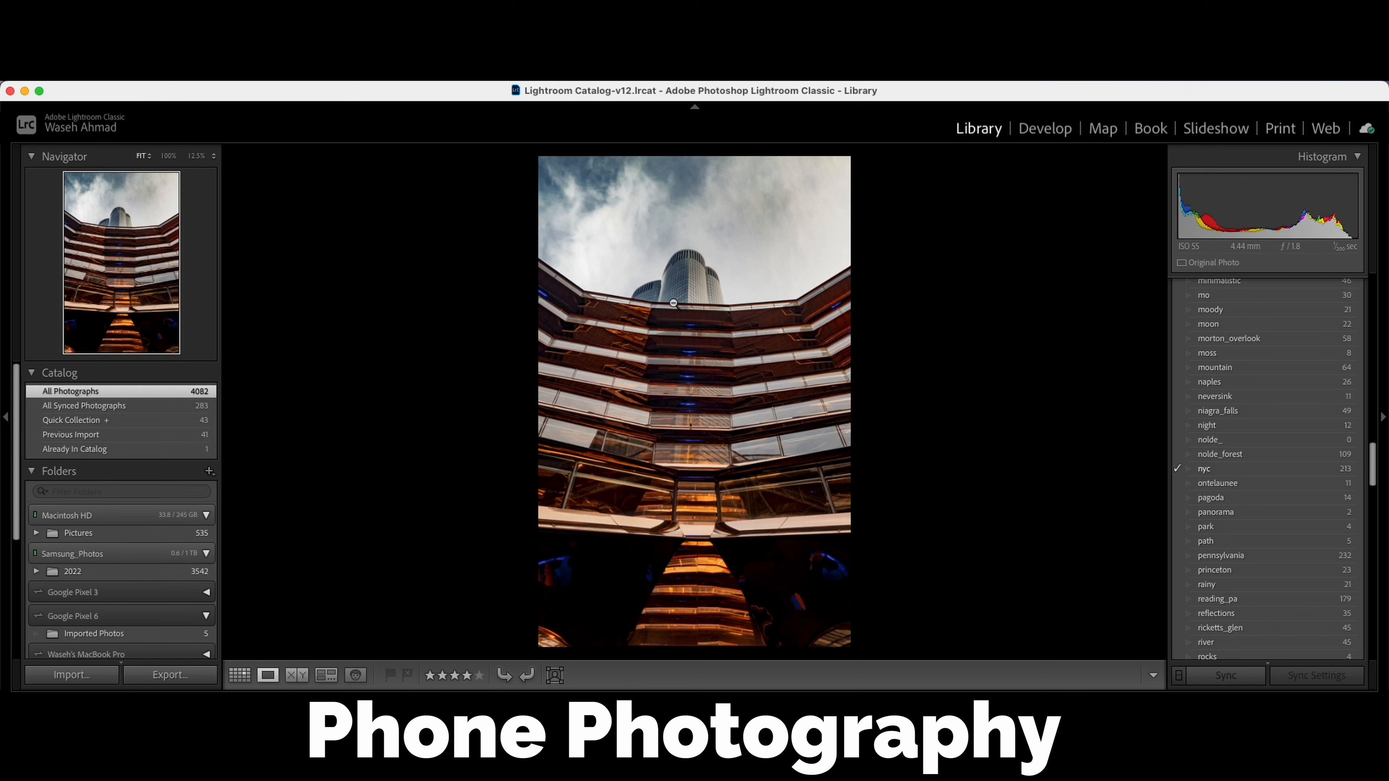
{"action": "mouse_move", "coordinate": [714, 606]}
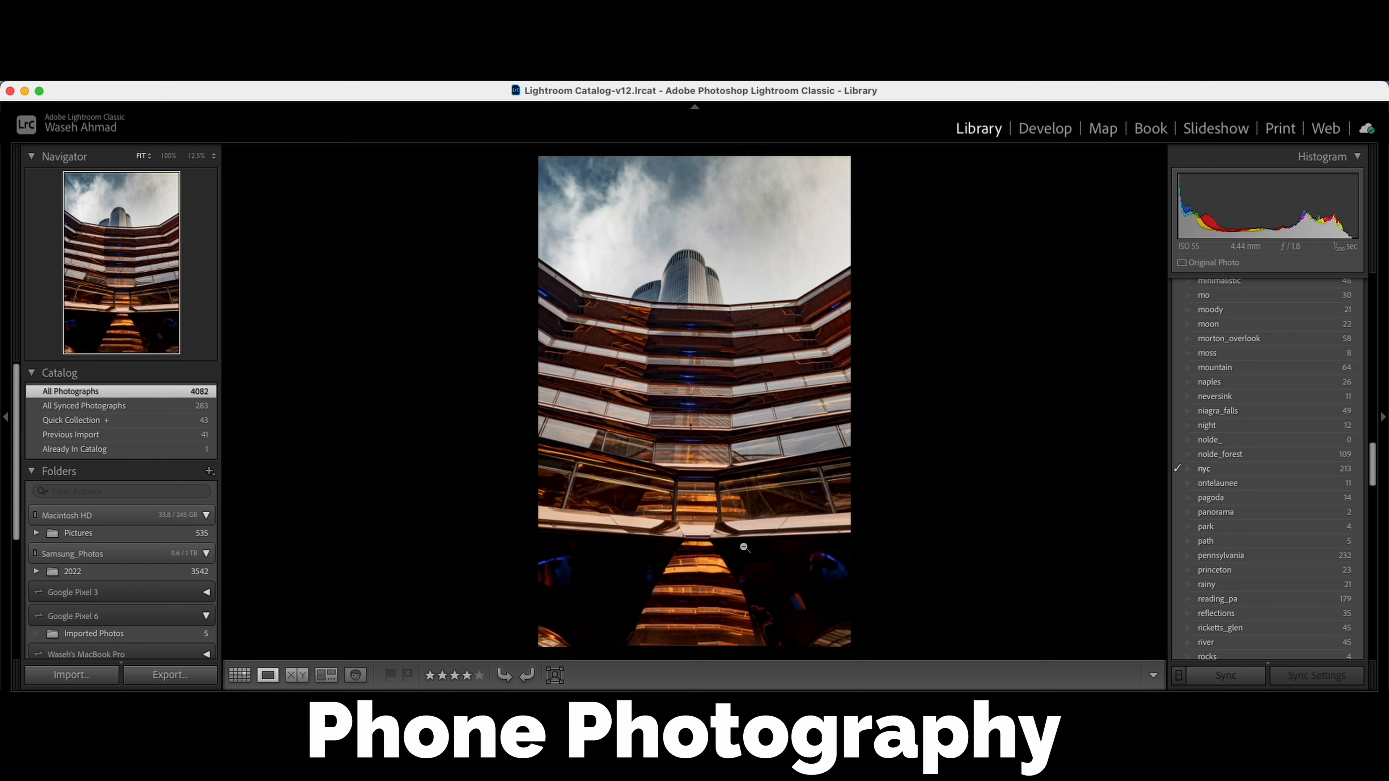
{"action": "mouse_move", "coordinate": [668, 271]}
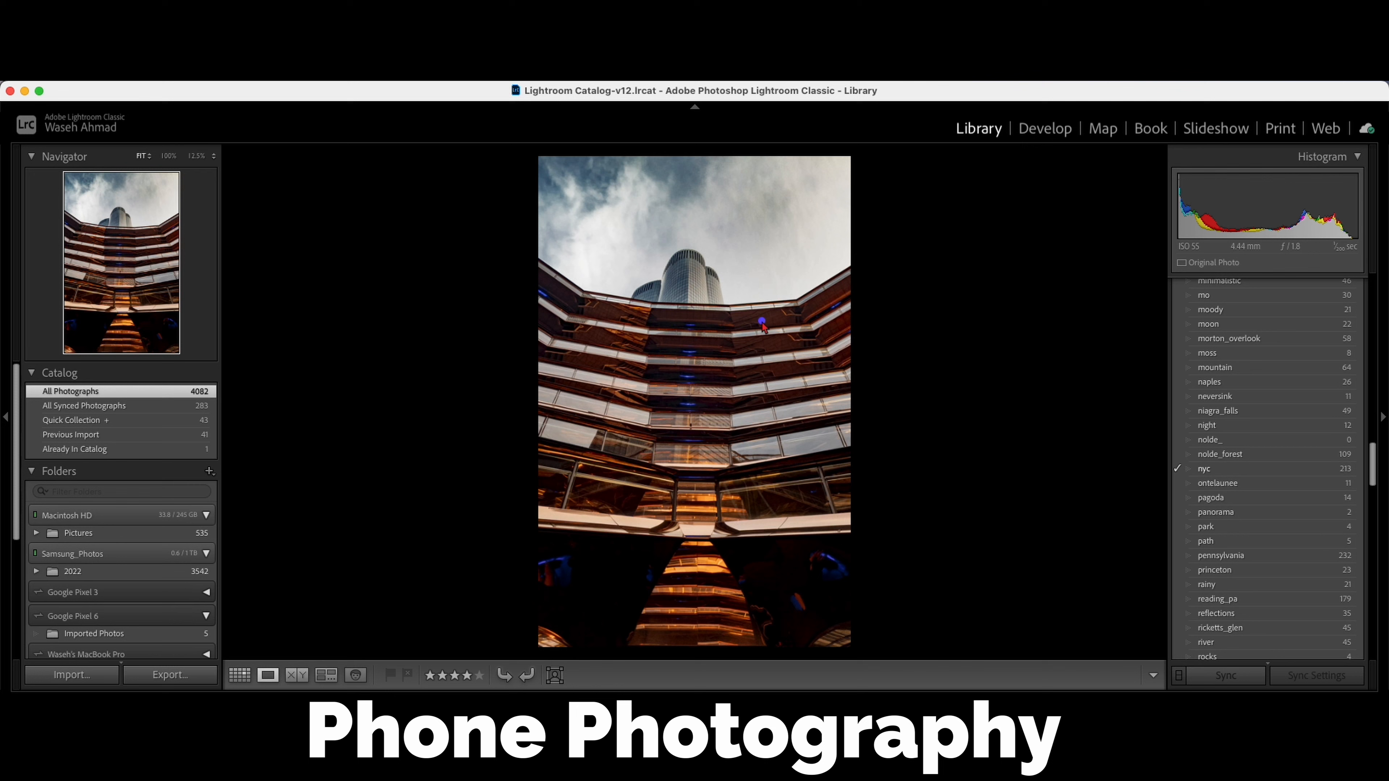
{"action": "mouse_move", "coordinate": [706, 293]}
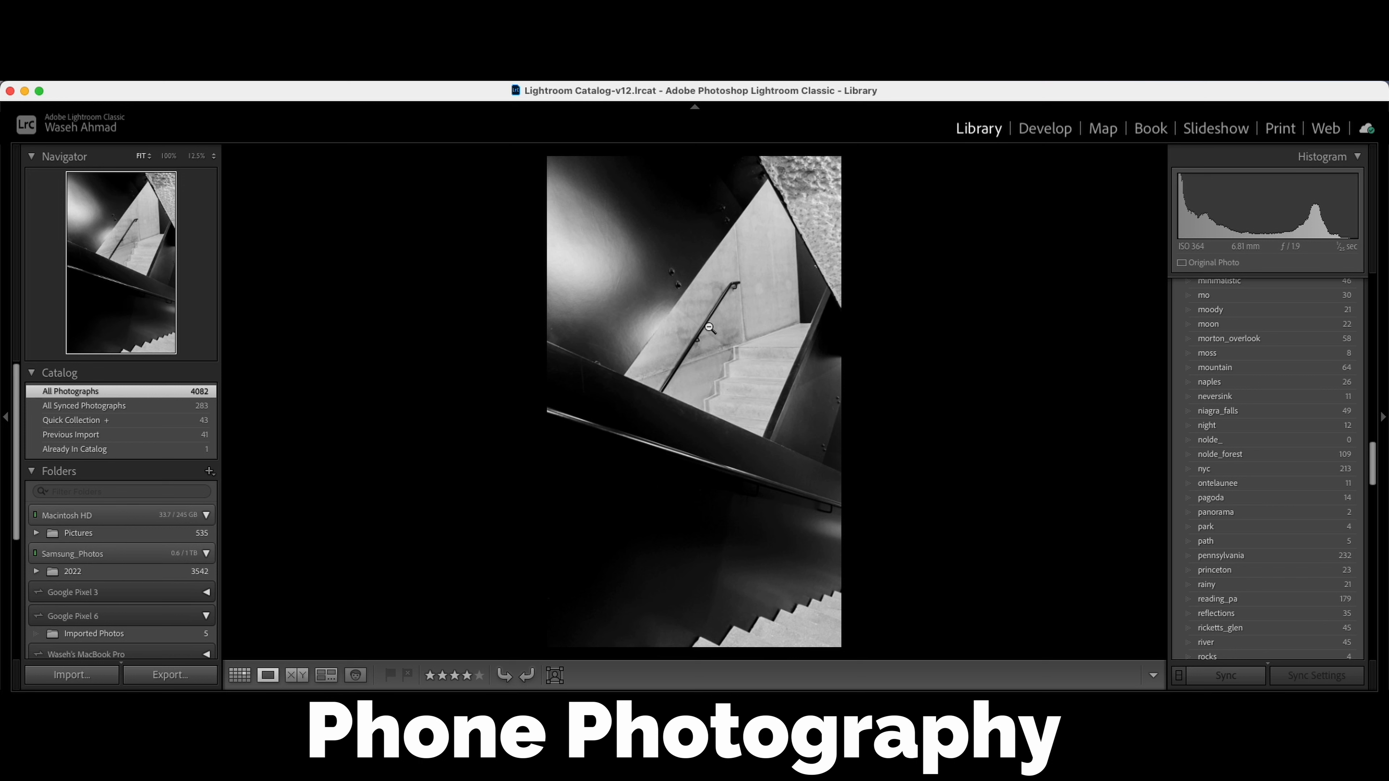
{"action": "mouse_move", "coordinate": [791, 421]}
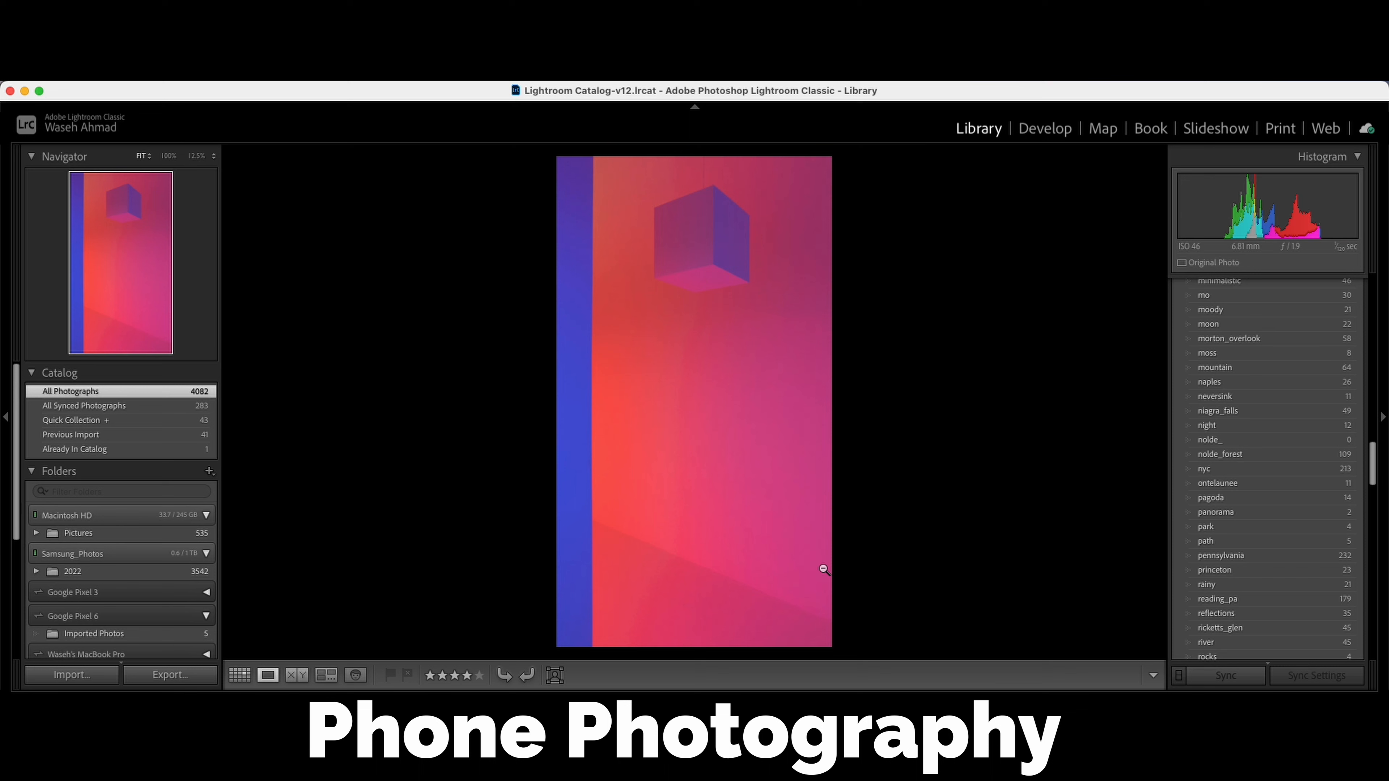
{"action": "mouse_move", "coordinate": [861, 324]}
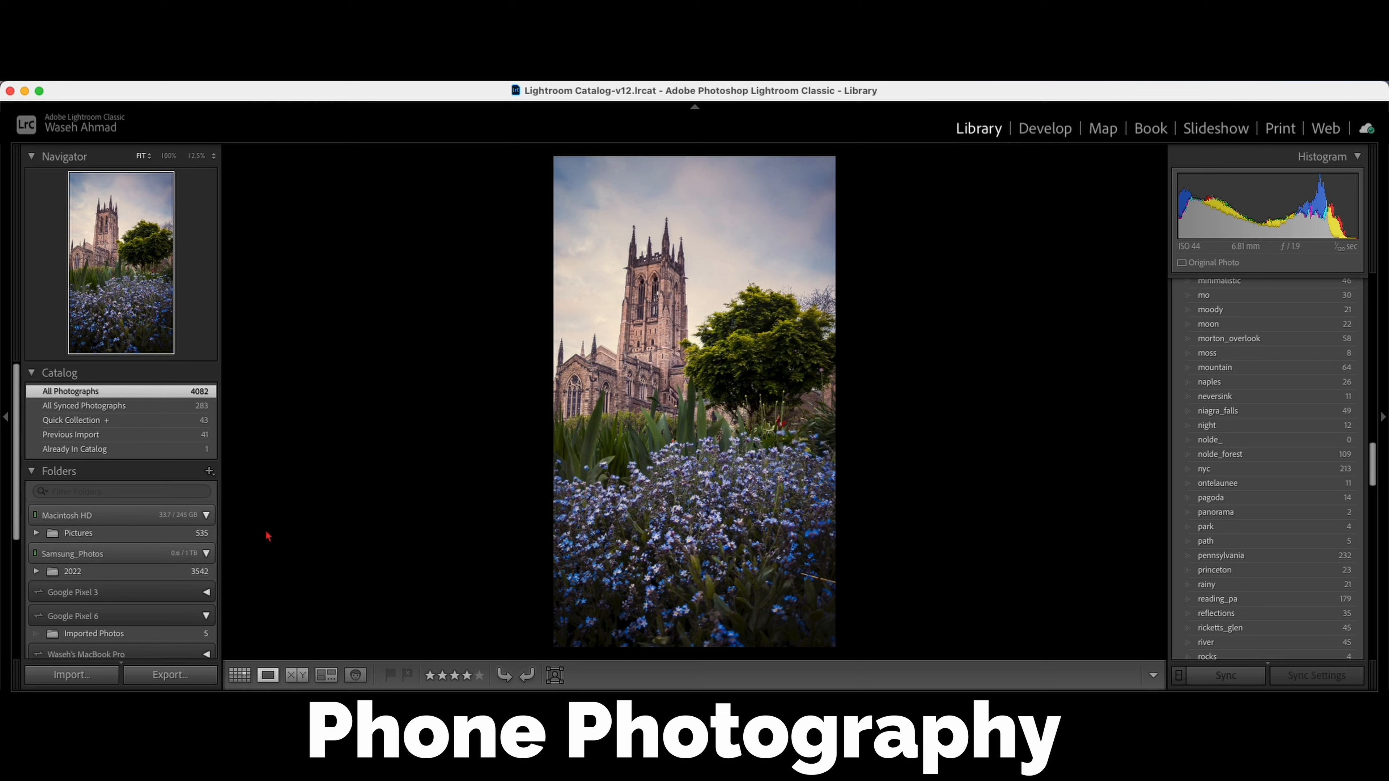
{"action": "mouse_move", "coordinate": [647, 257]}
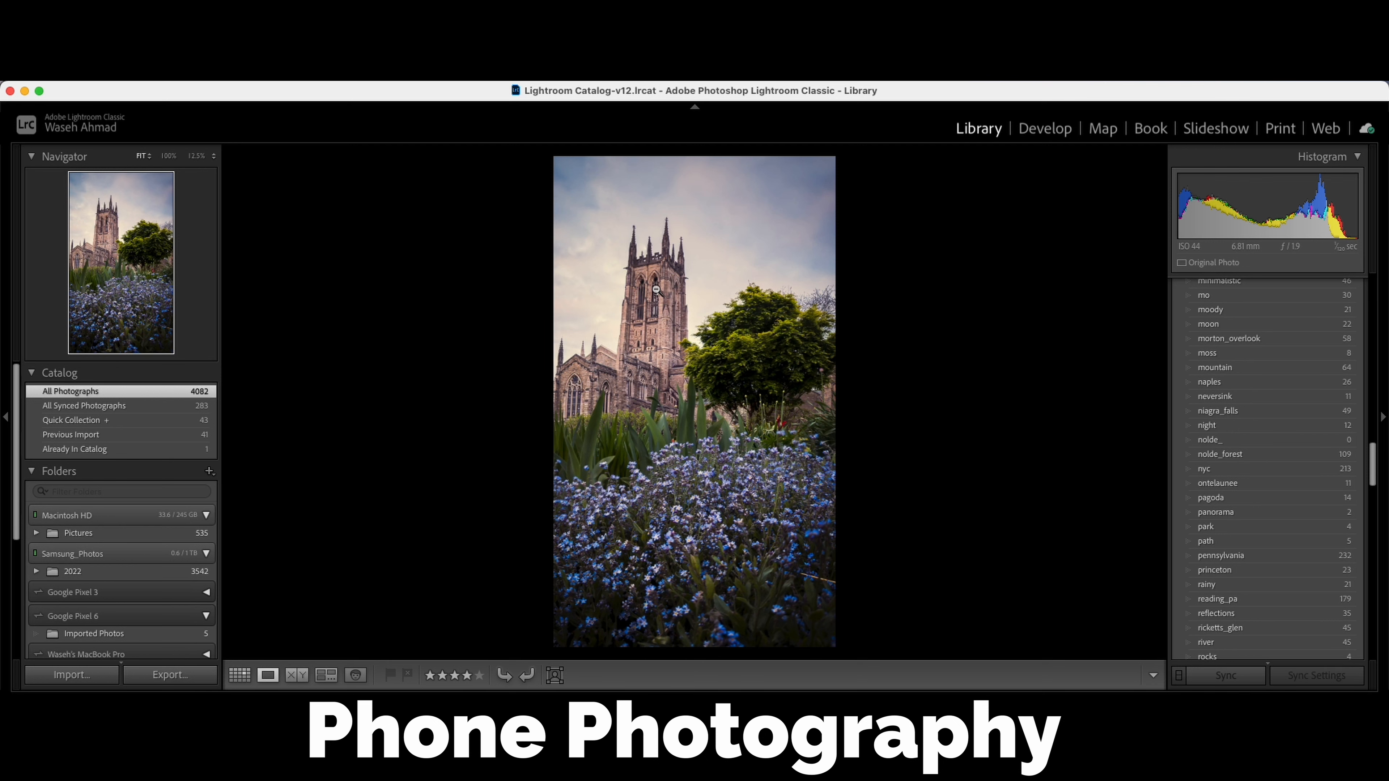
Advance to the next photo, the fern-covered forest path under tall trees.
{"action": "left_click", "coordinate": [1221, 454]}
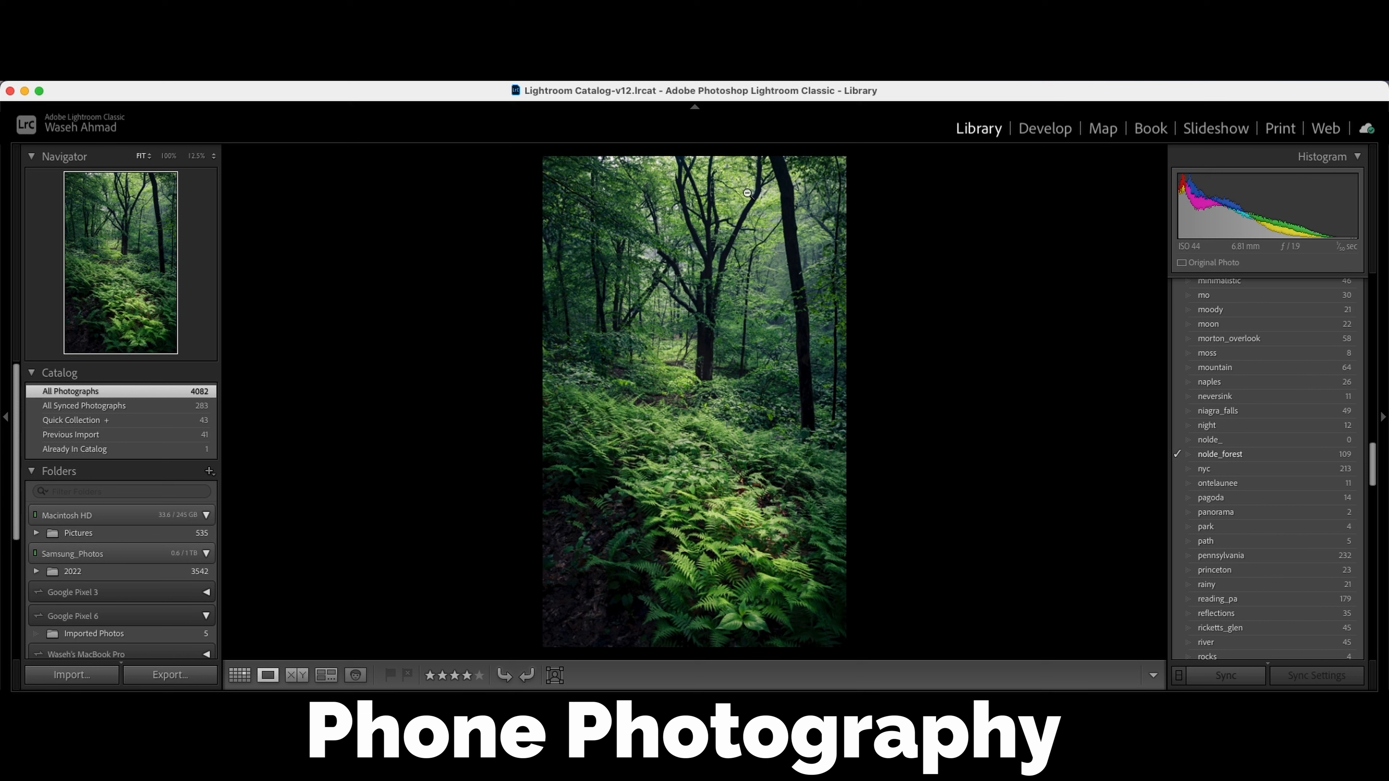
{"action": "mouse_move", "coordinate": [768, 603]}
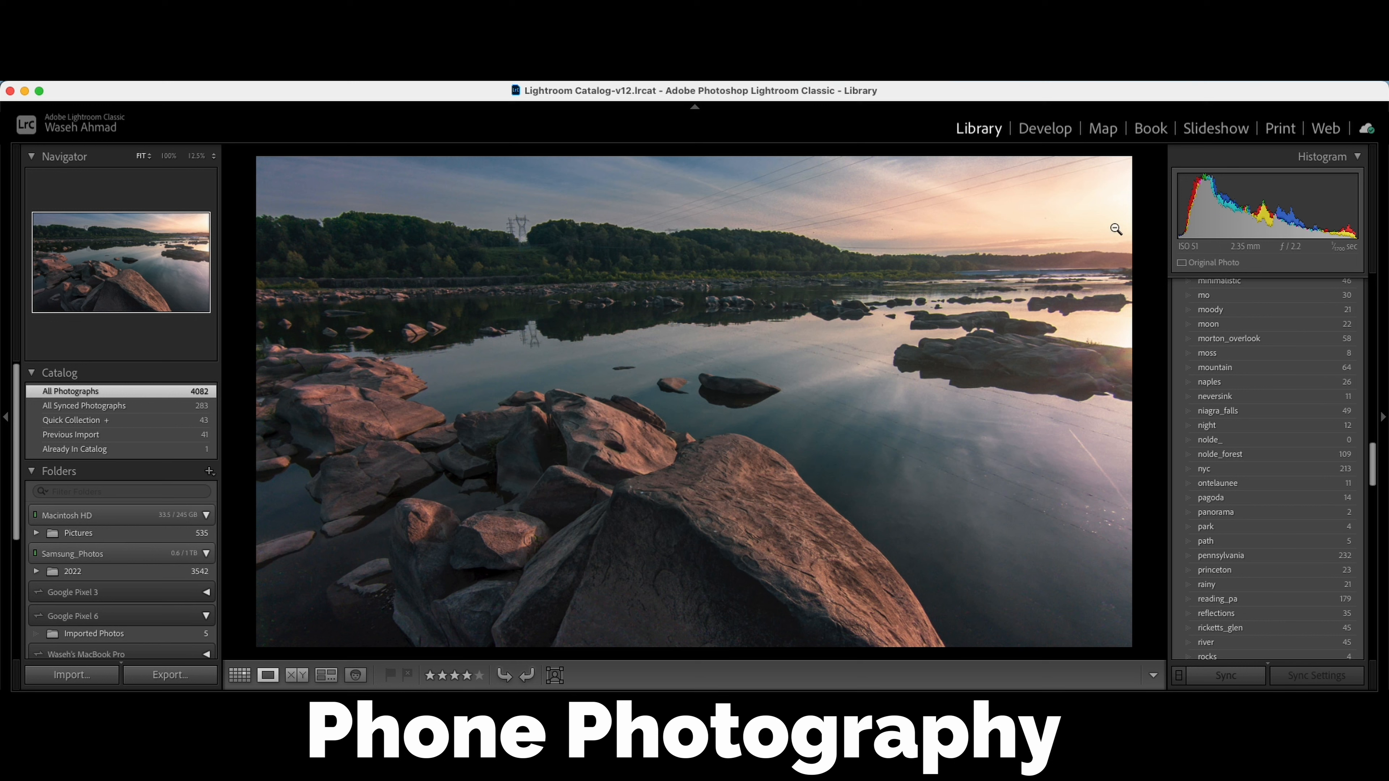
{"action": "mouse_move", "coordinate": [746, 476]}
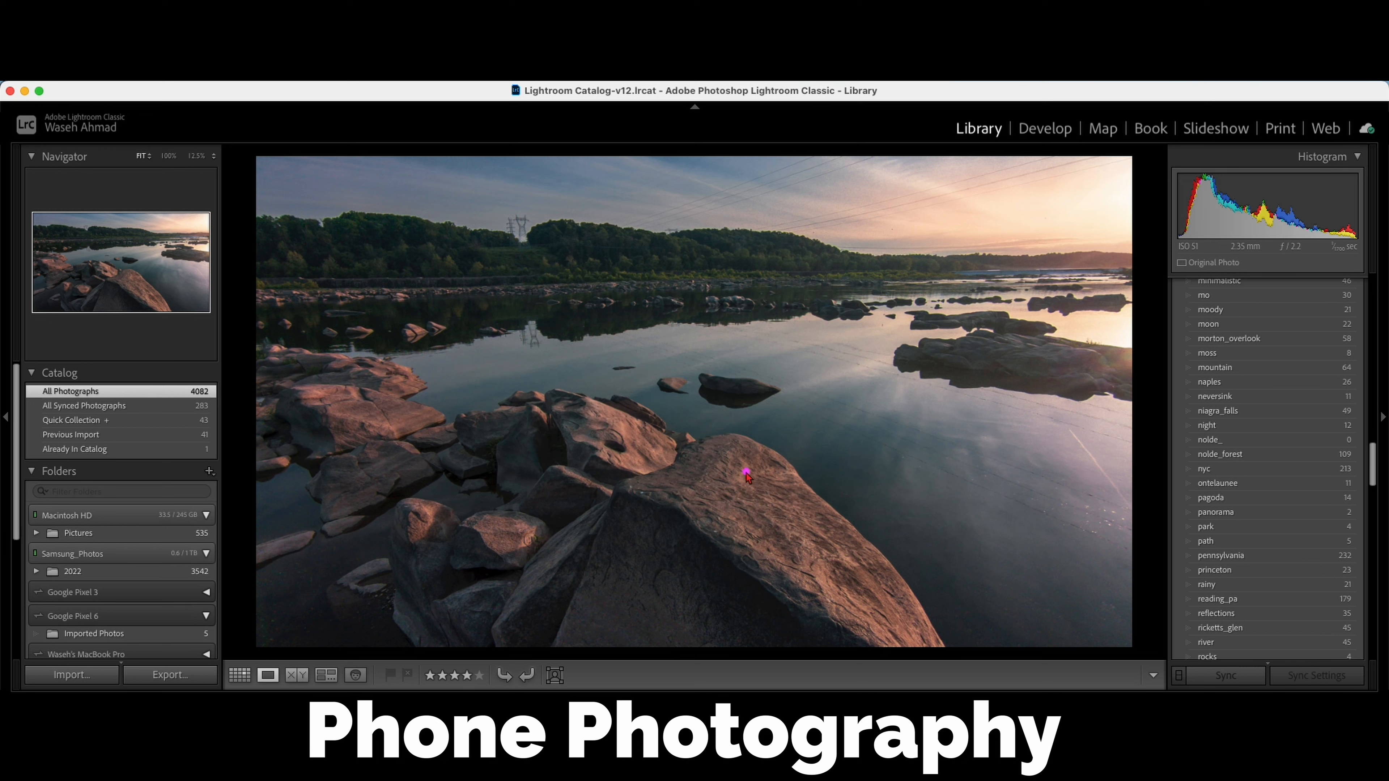
Move through the photos from the rocky river scene to the sunset beach with pier.
{"action": "left_click_drag", "start_coordinate": [749, 474], "coordinate": [777, 554]}
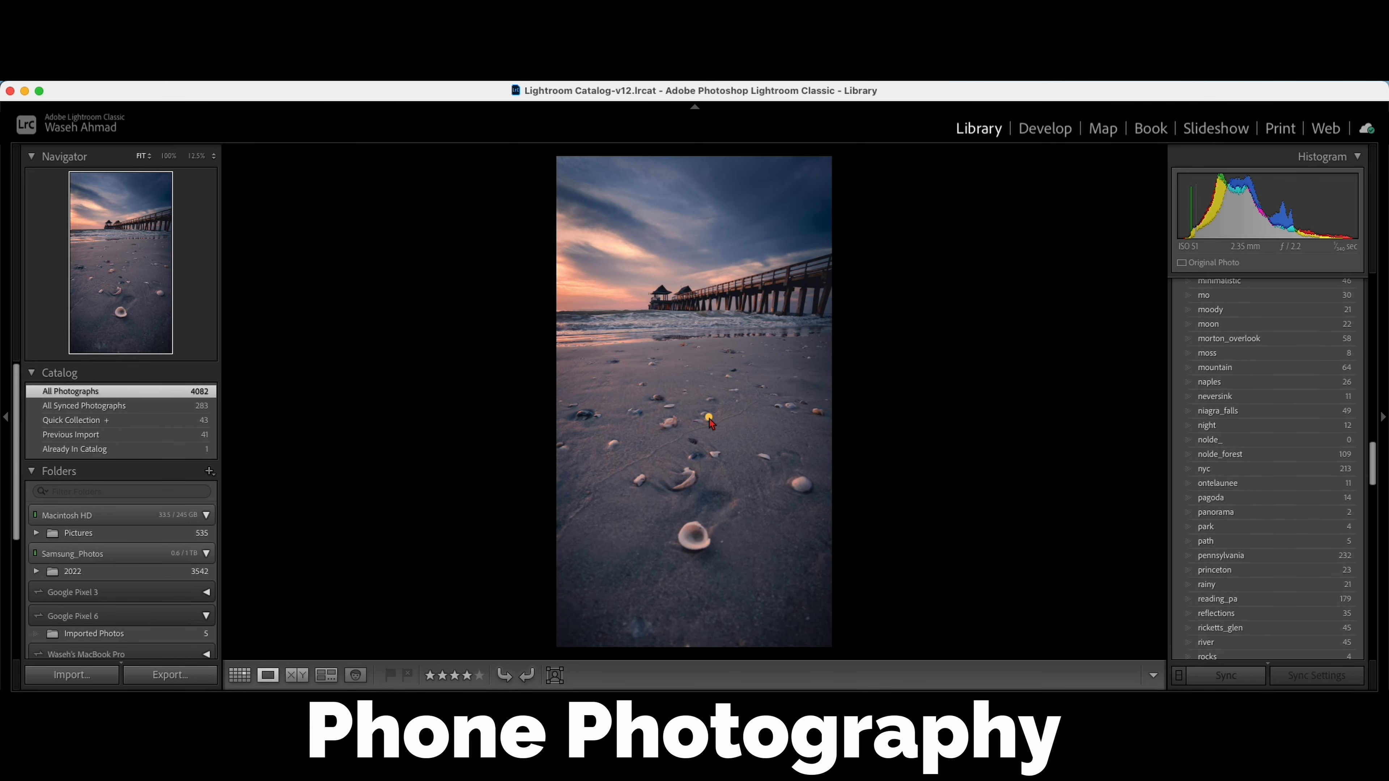
{"action": "left_click_drag", "start_coordinate": [709, 421], "coordinate": [700, 532]}
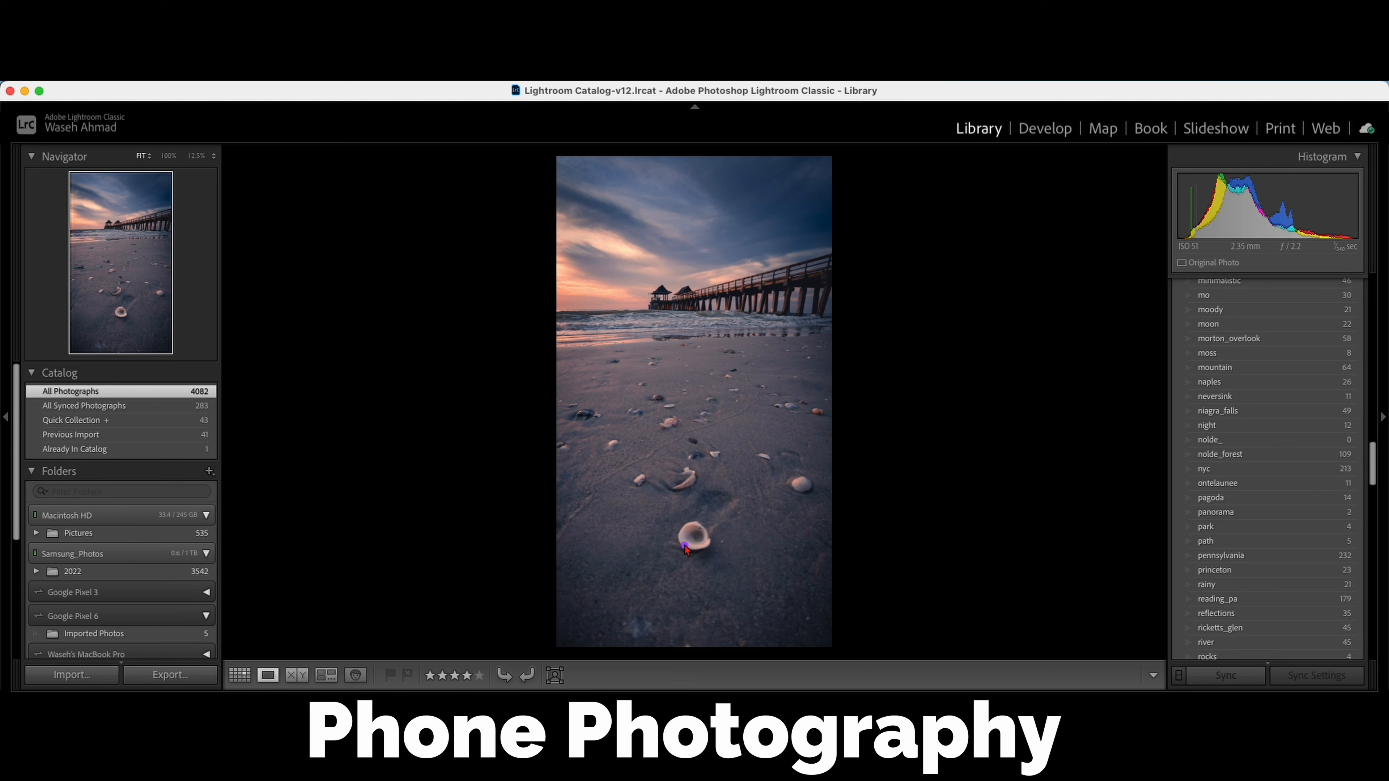
{"action": "mouse_move", "coordinate": [815, 491]}
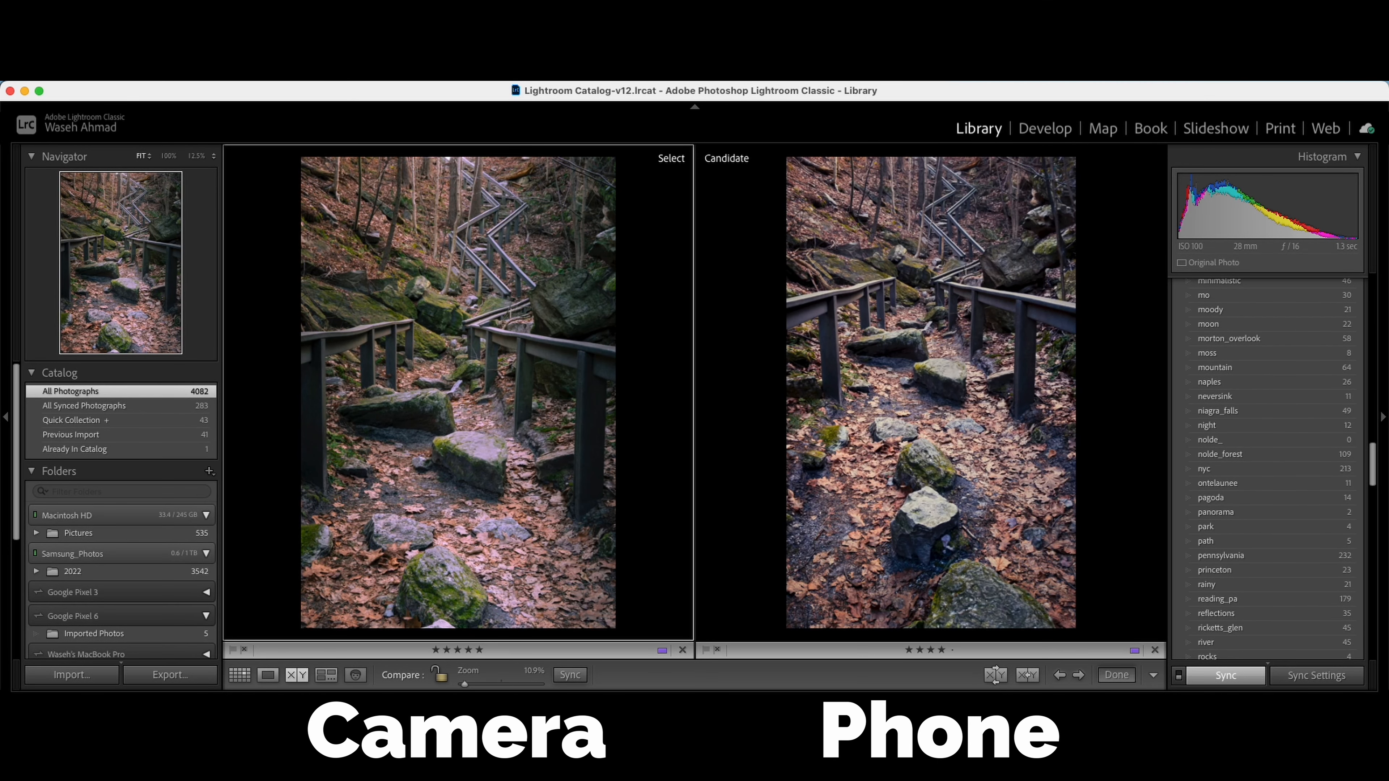
{"action": "mouse_move", "coordinate": [927, 494]}
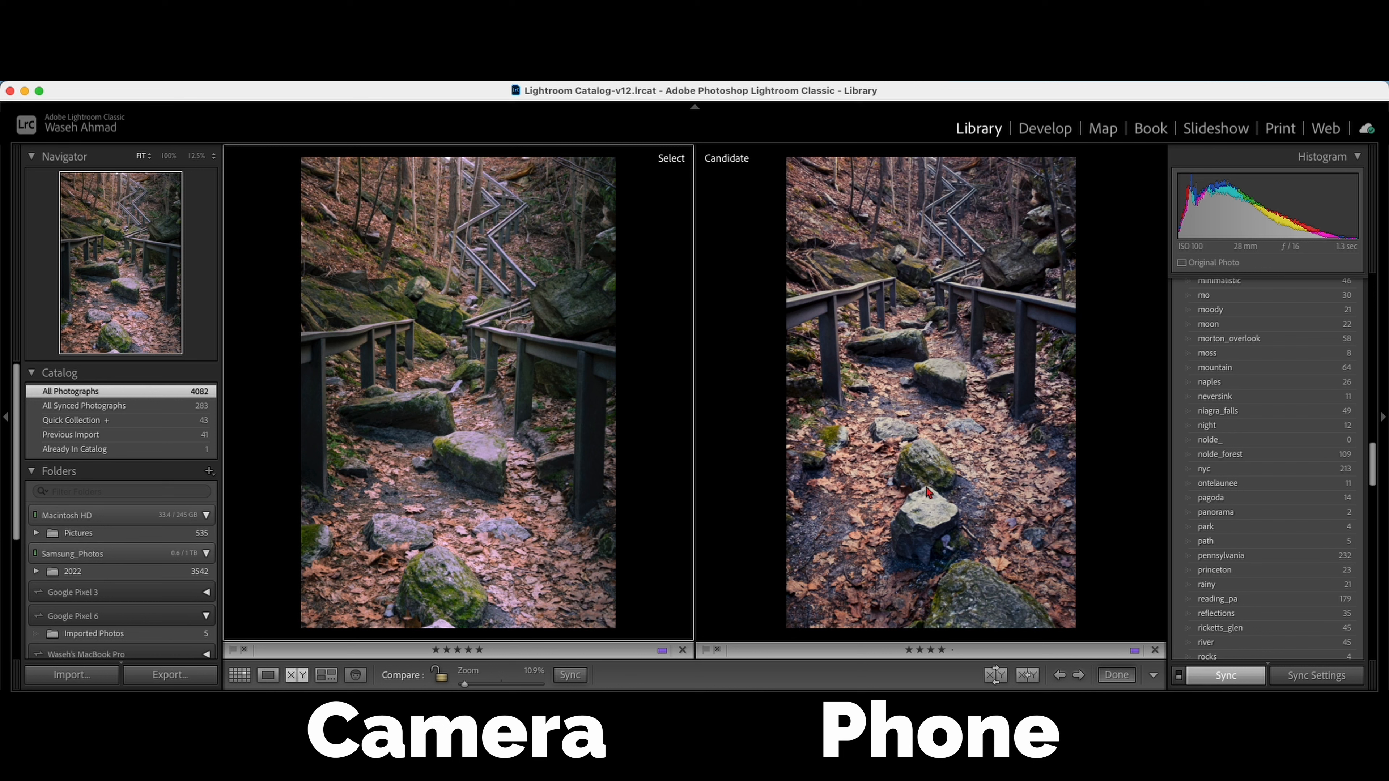
{"action": "mouse_move", "coordinate": [587, 407]}
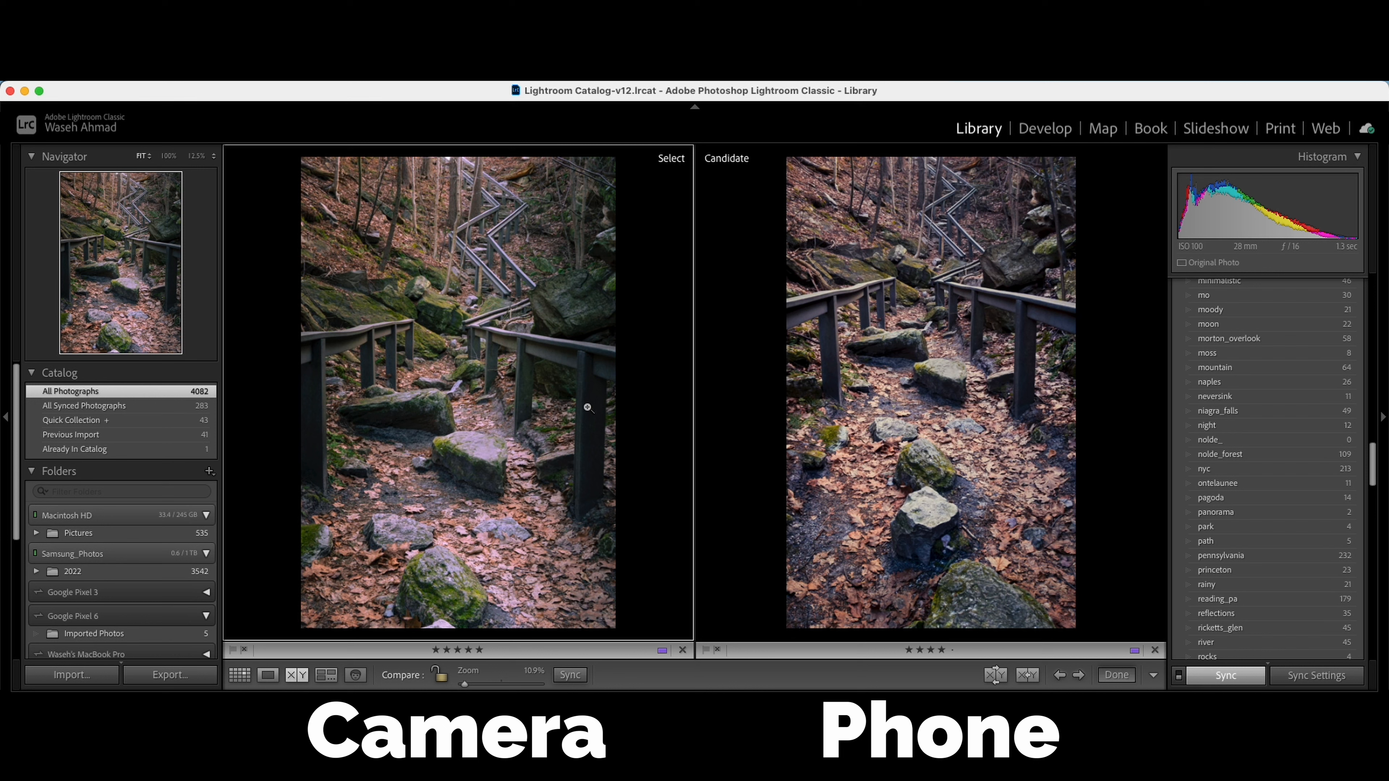
{"action": "mouse_move", "coordinate": [451, 468]}
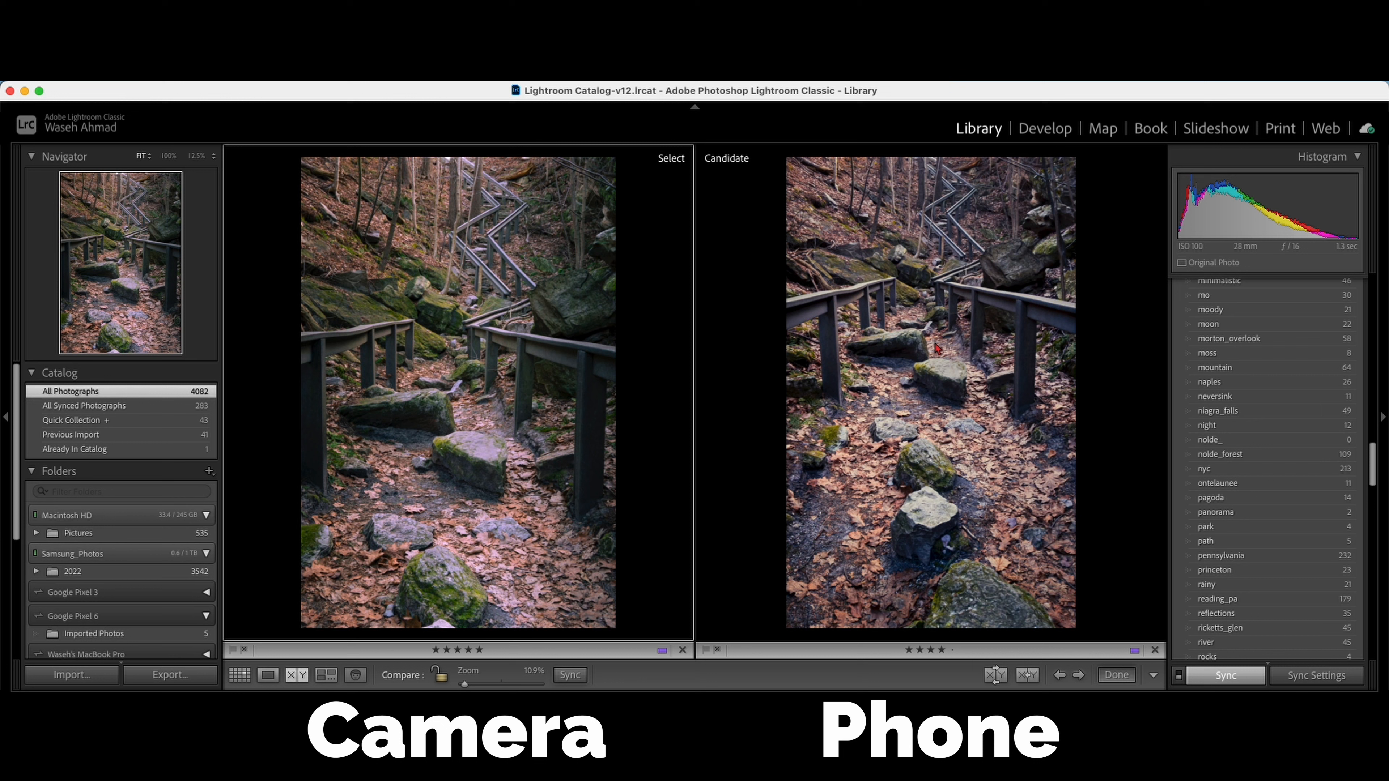
{"action": "mouse_move", "coordinate": [928, 475]}
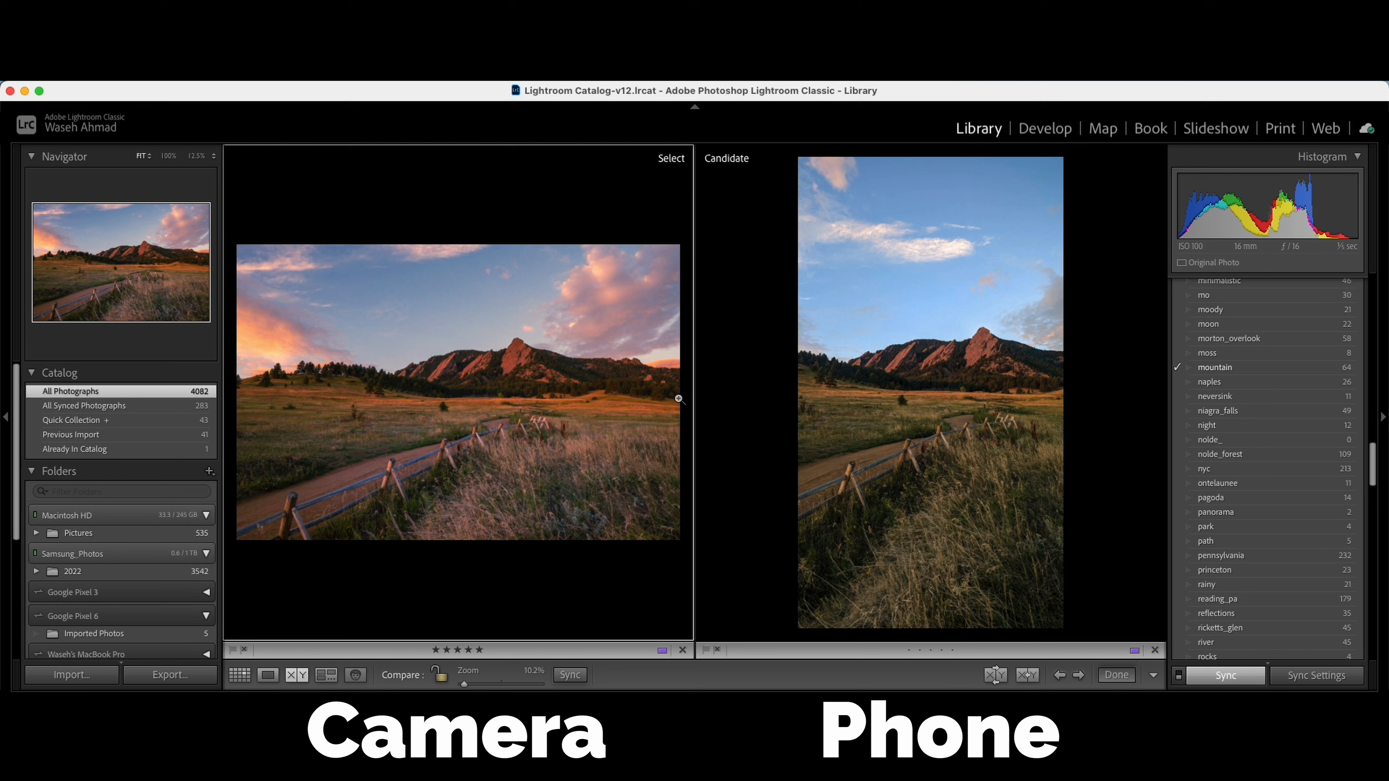
{"action": "mouse_move", "coordinate": [402, 473]}
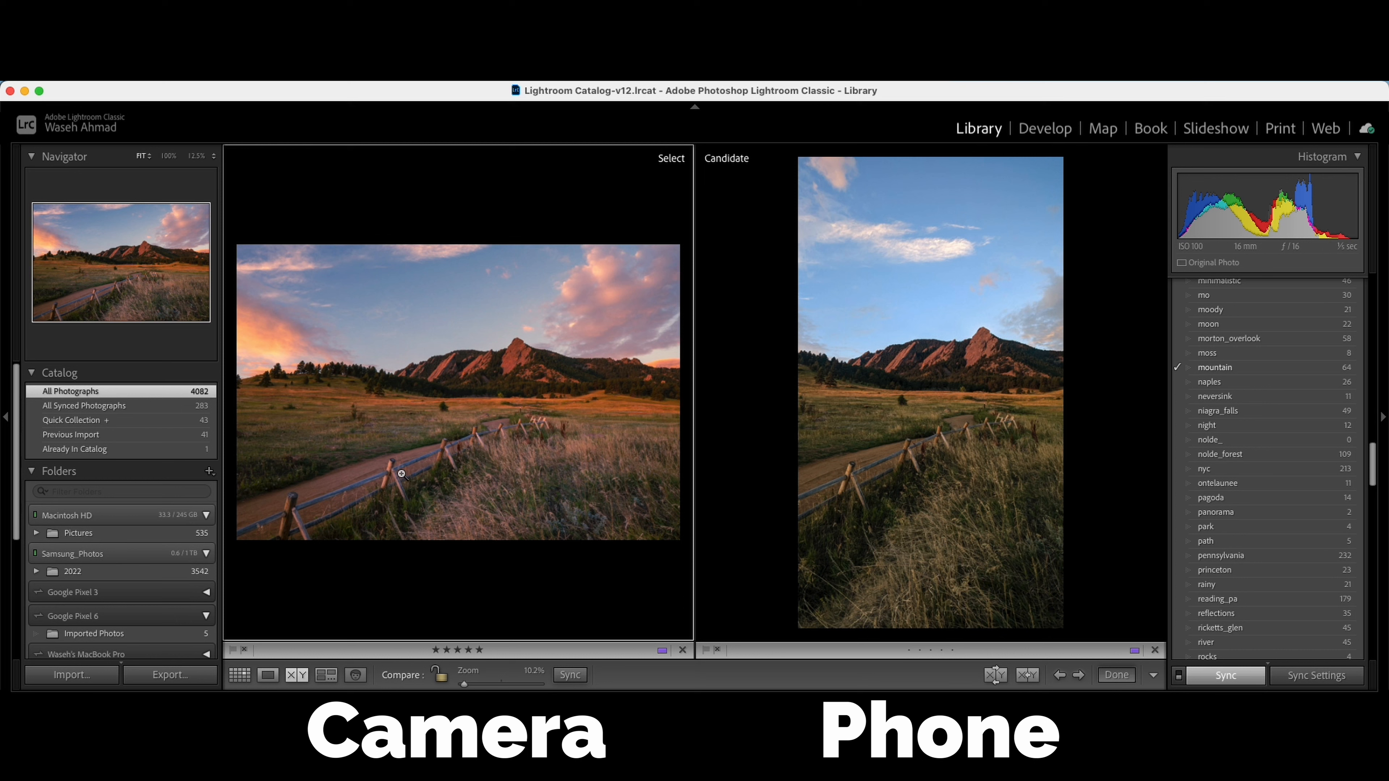
{"action": "mouse_move", "coordinate": [804, 410]}
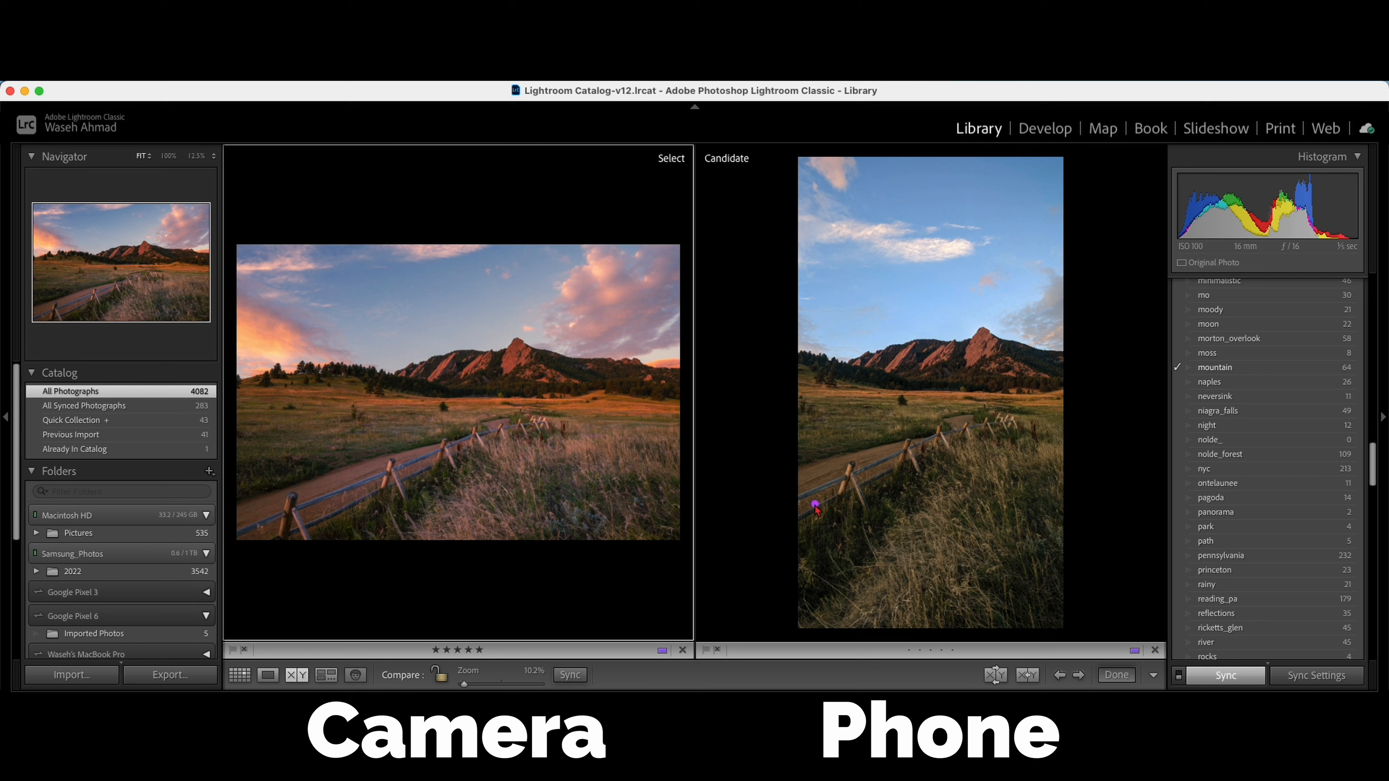
Bring the mountain meadow camera and phone shots into side-by-side comparison.
{"action": "left_click_drag", "start_coordinate": [817, 509], "coordinate": [994, 389]}
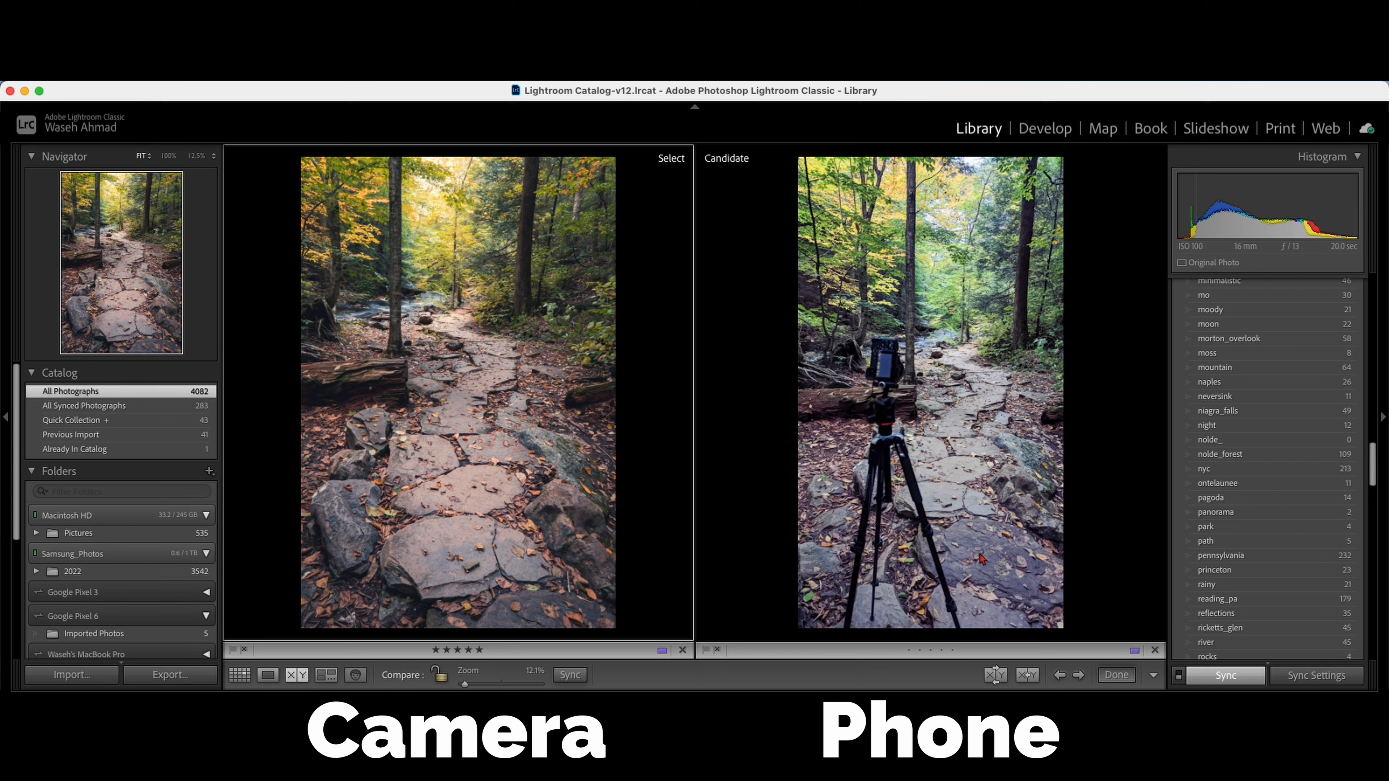
{"action": "mouse_move", "coordinate": [970, 305]}
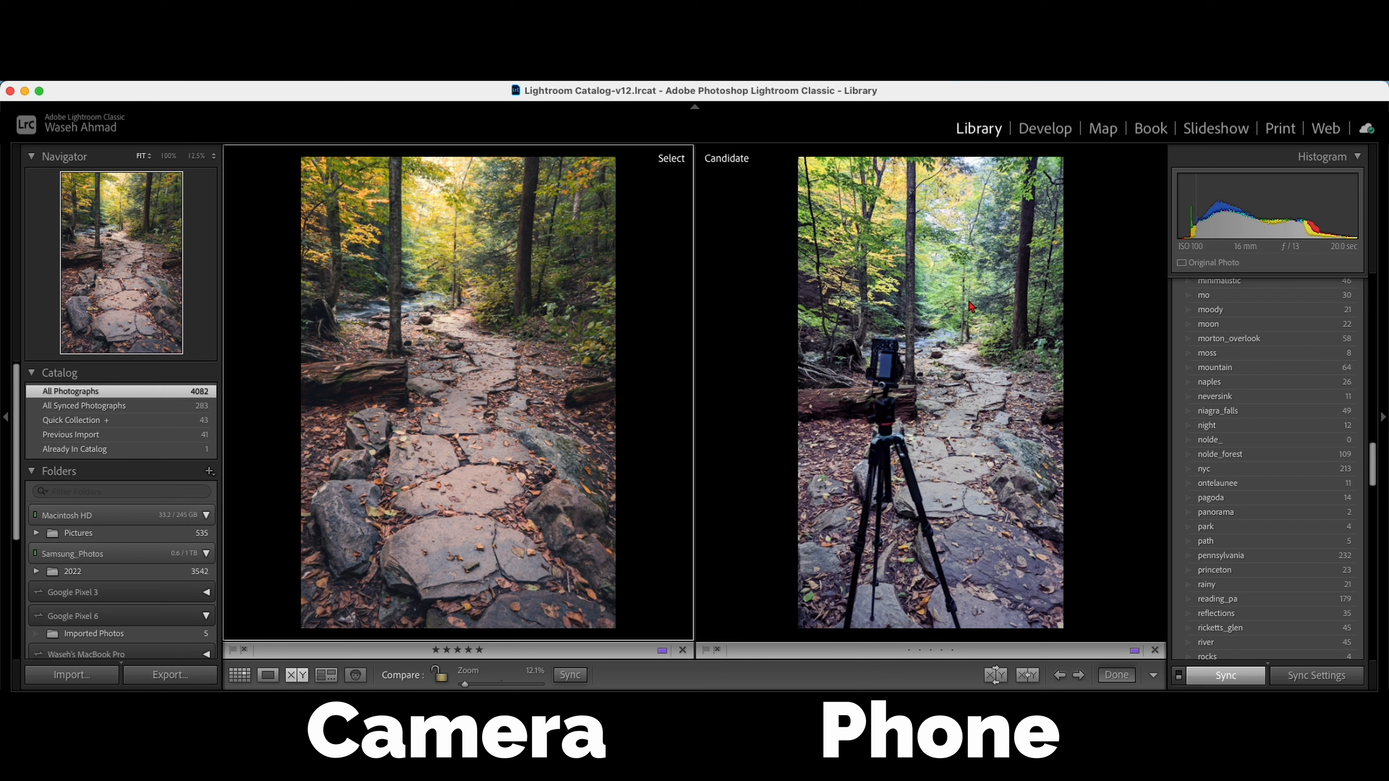
{"action": "mouse_move", "coordinate": [937, 313]}
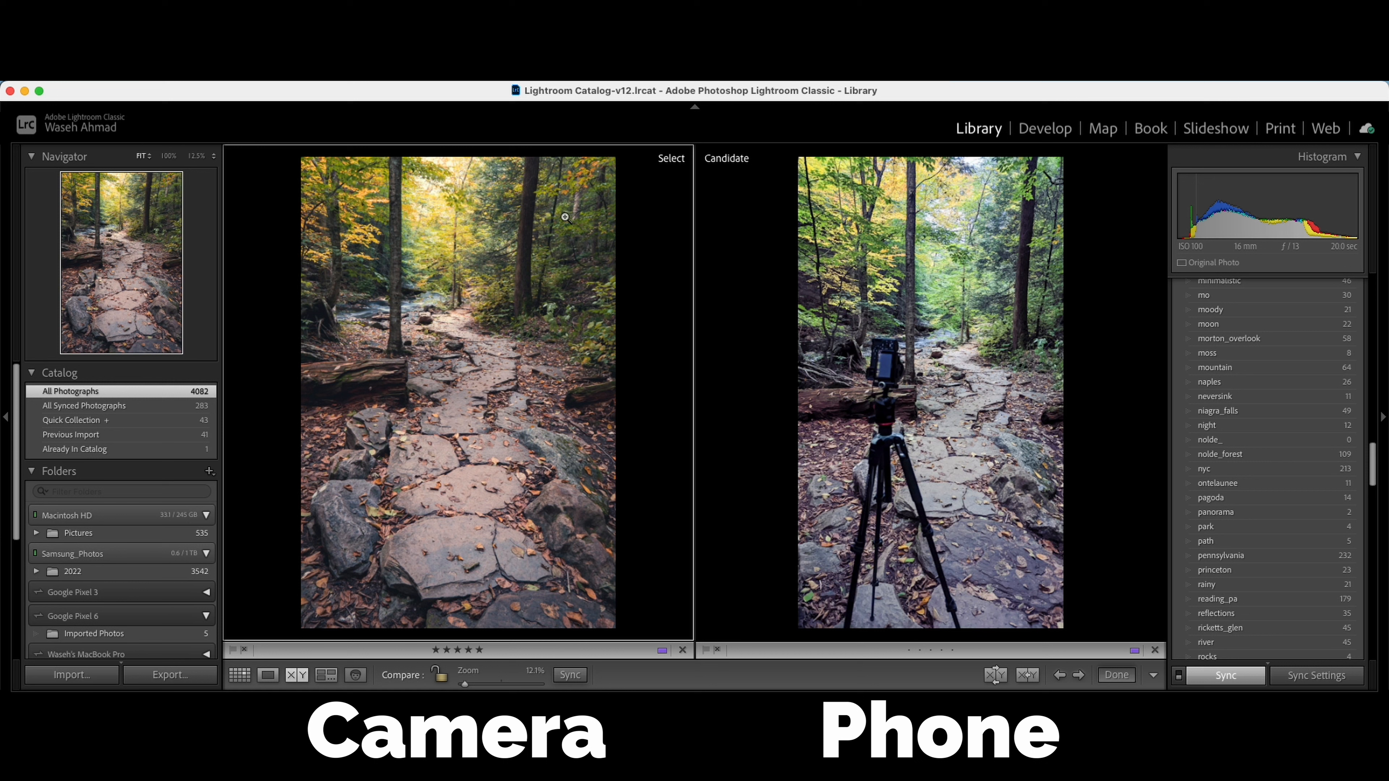
{"action": "mouse_move", "coordinate": [413, 363]}
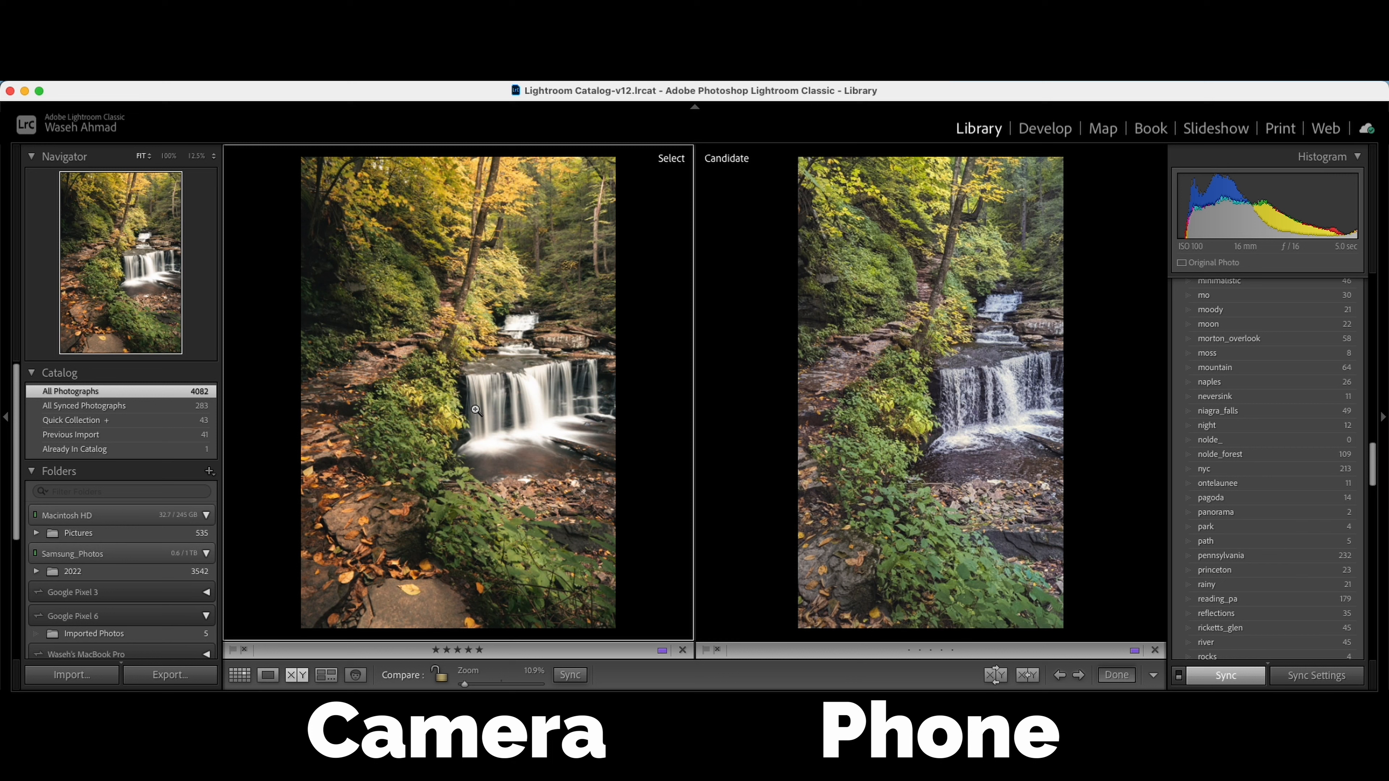
{"action": "mouse_move", "coordinate": [484, 418]}
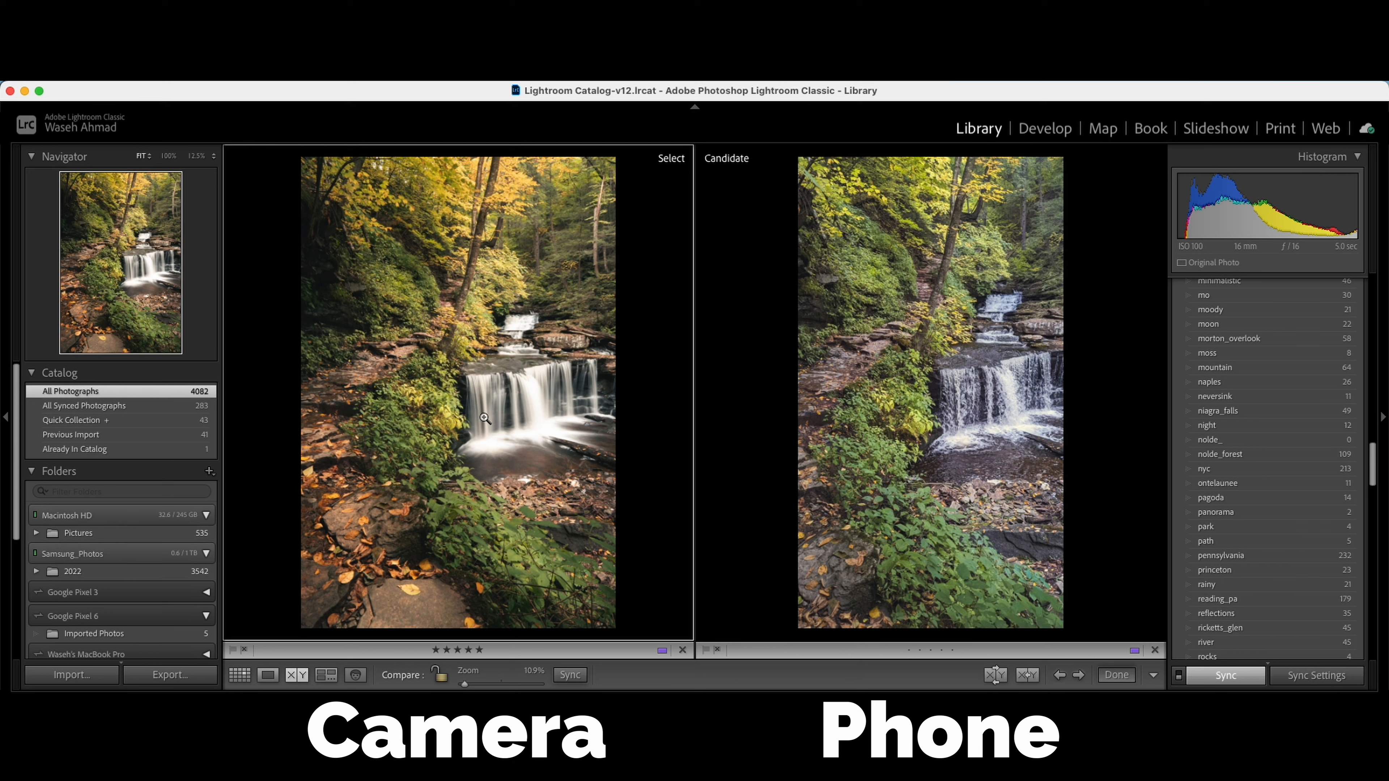
{"action": "mouse_move", "coordinate": [488, 430]}
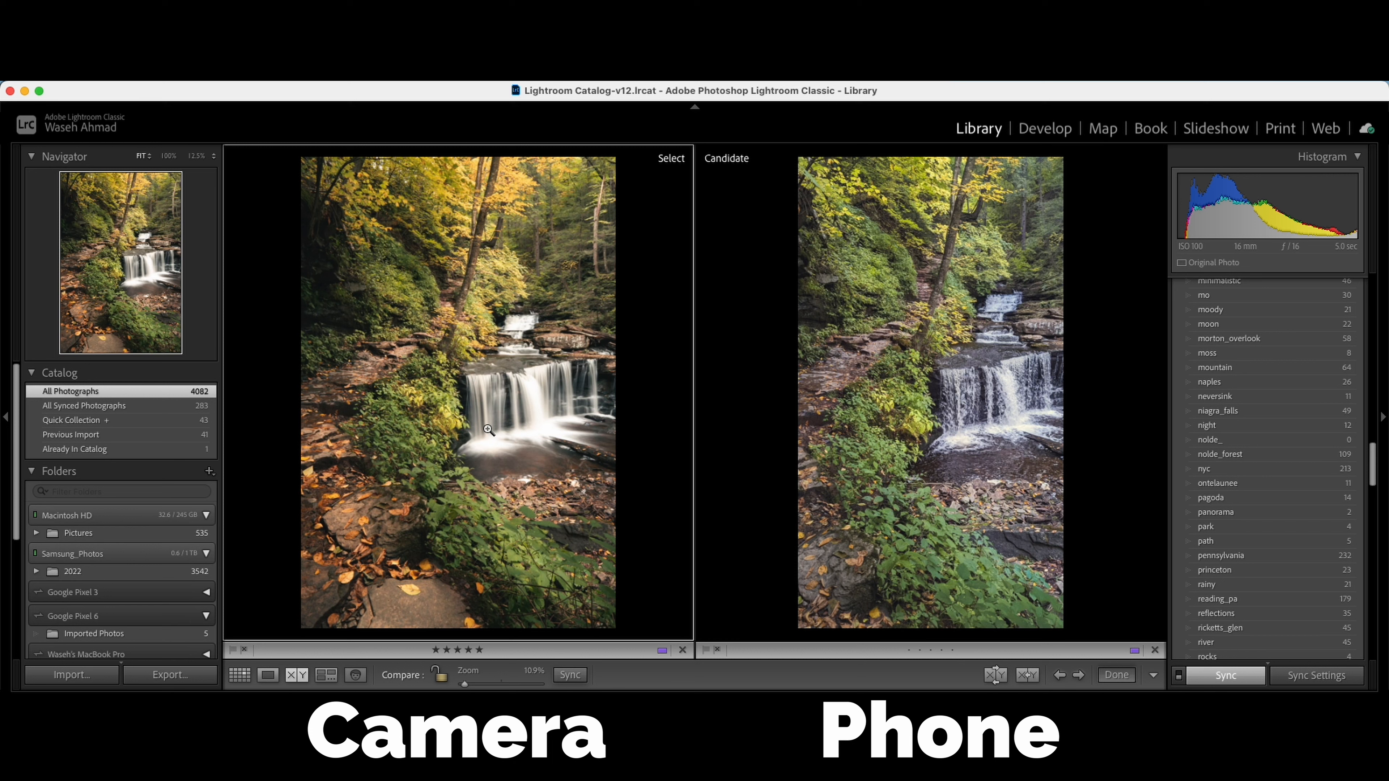
{"action": "mouse_move", "coordinate": [831, 406]}
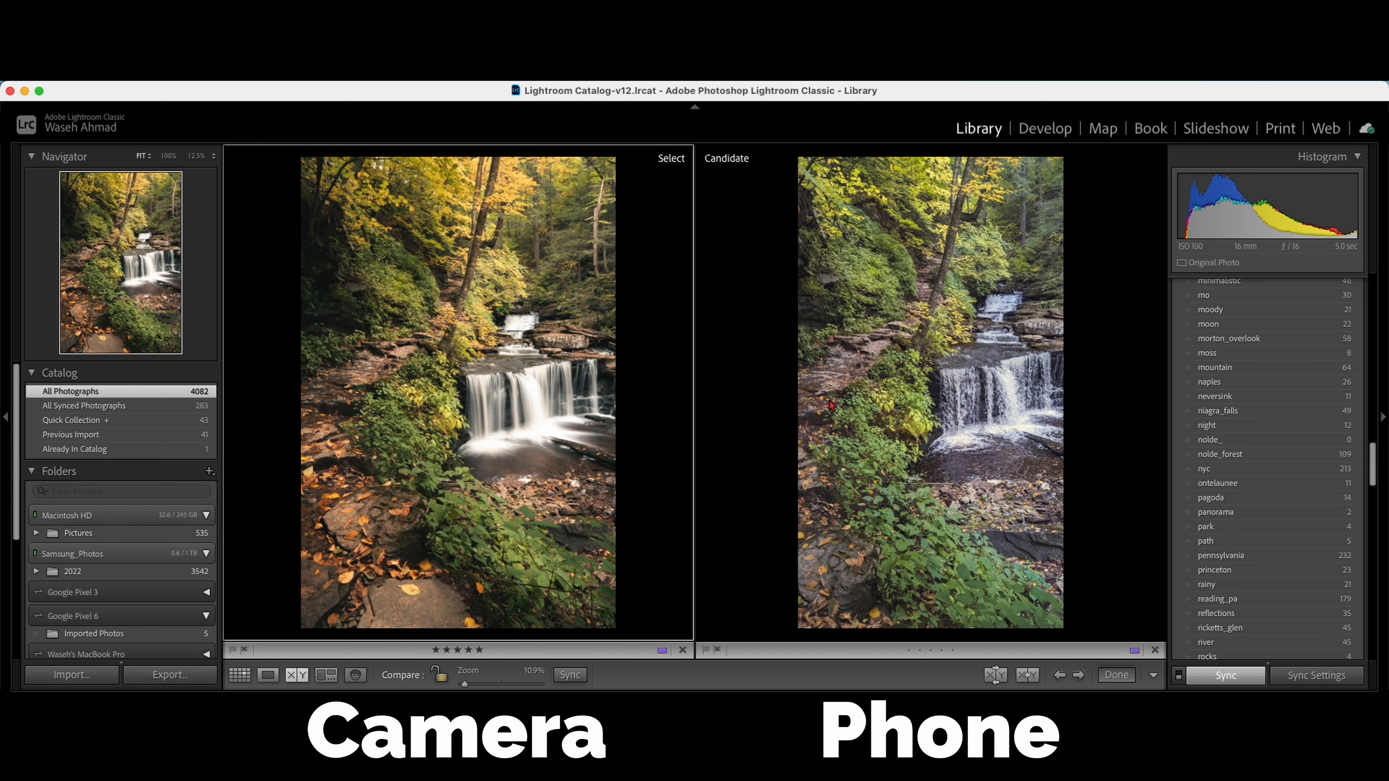
{"action": "mouse_move", "coordinate": [1068, 429]}
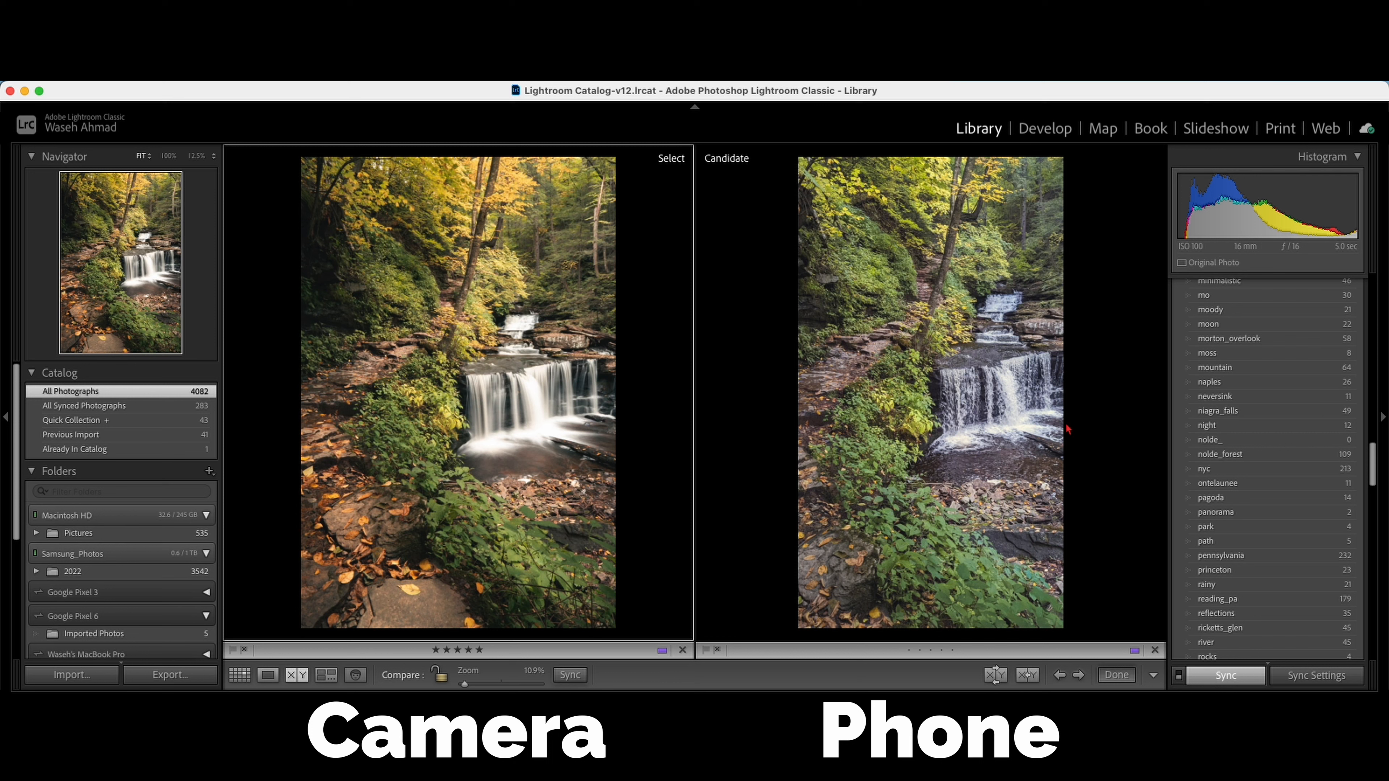
{"action": "mouse_move", "coordinate": [1048, 439]}
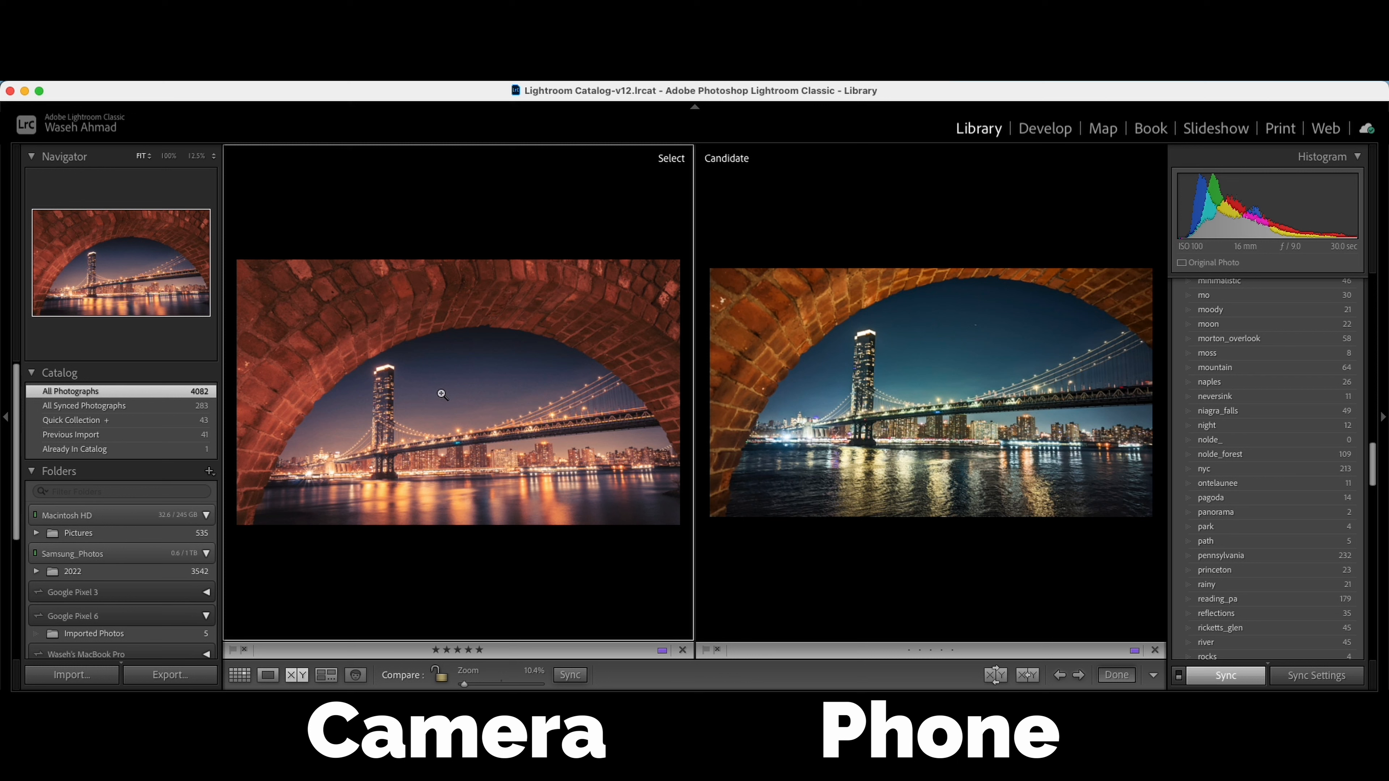
{"action": "mouse_move", "coordinate": [777, 446]}
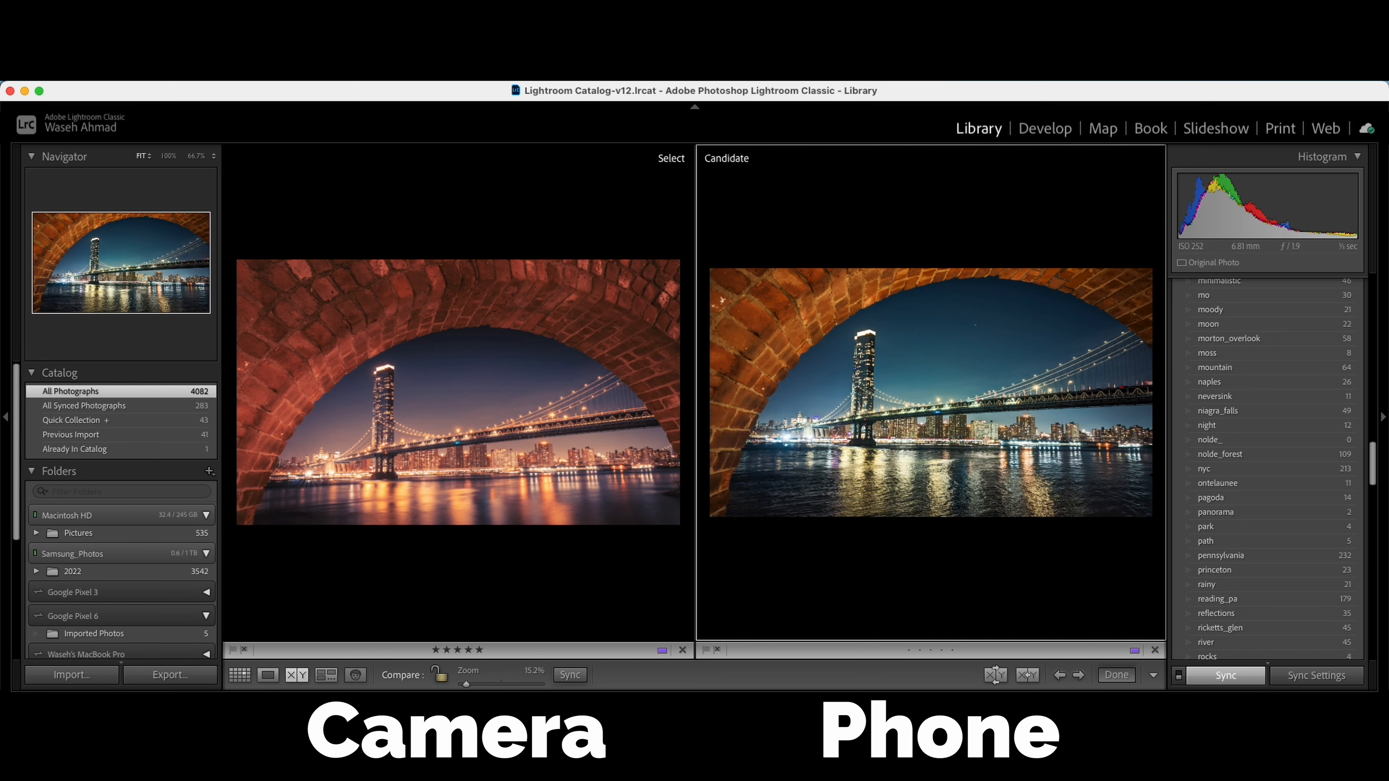
{"action": "mouse_move", "coordinate": [1102, 378]}
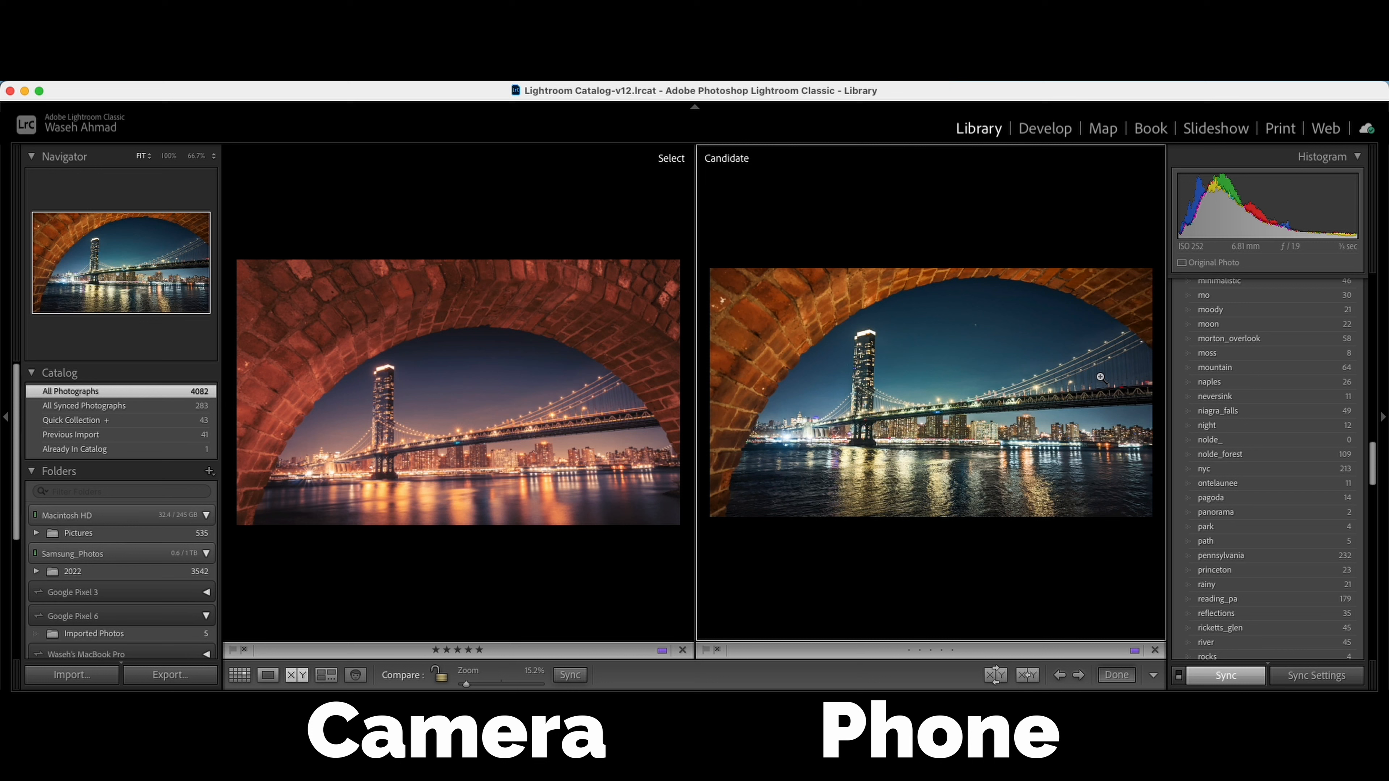